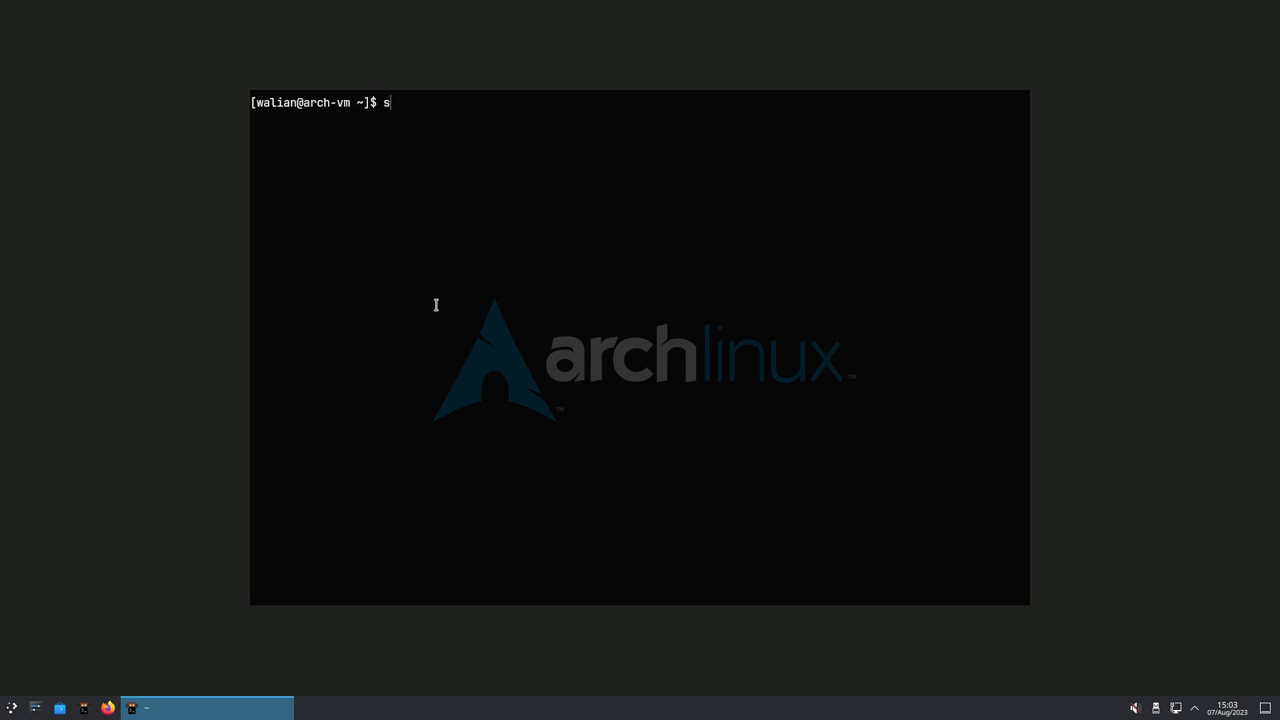
Run 'sudo systemctl reboot --firmware-setup' to restart directly into the UEFI setup.
text(udo systemctl)
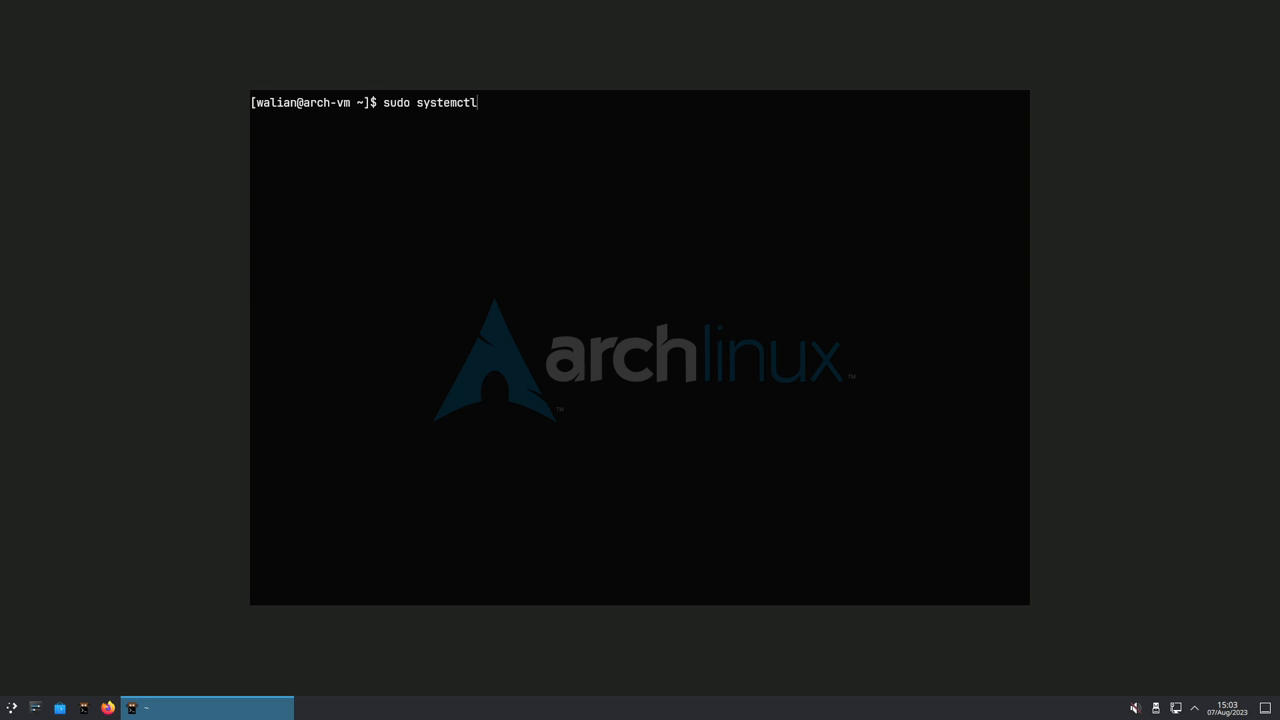
text(reboot --)
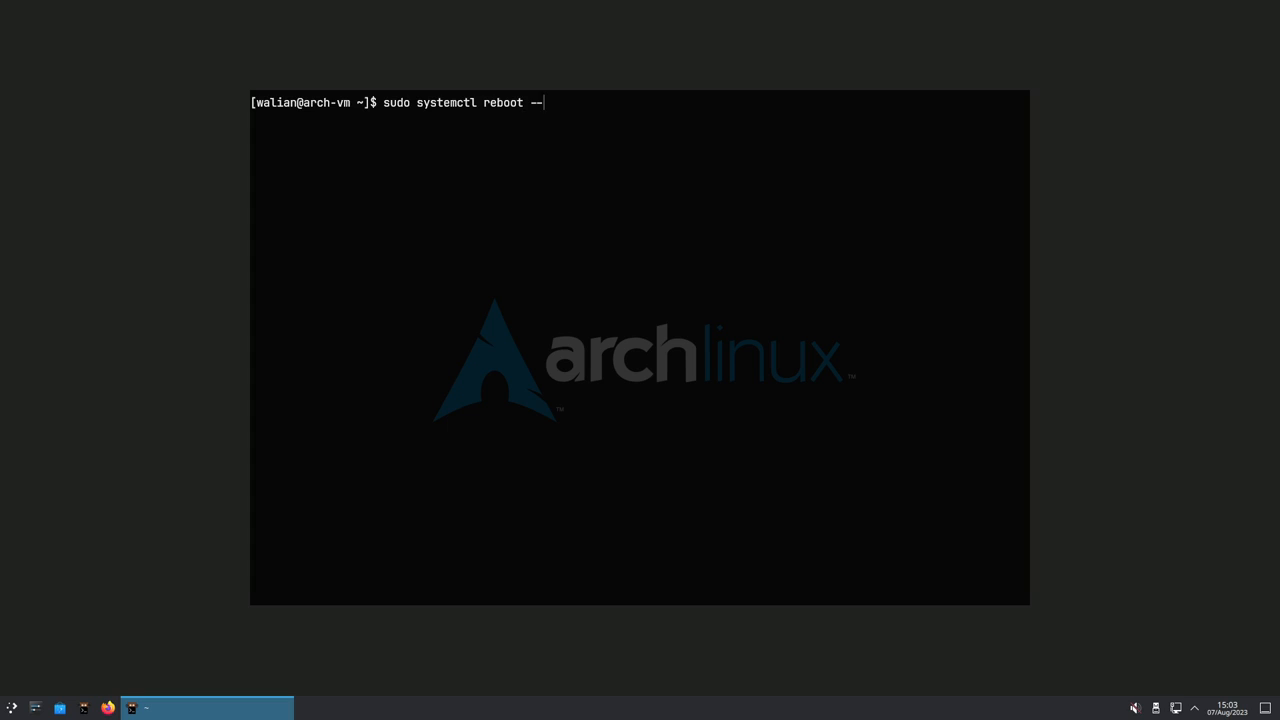
text(firmware-setup)
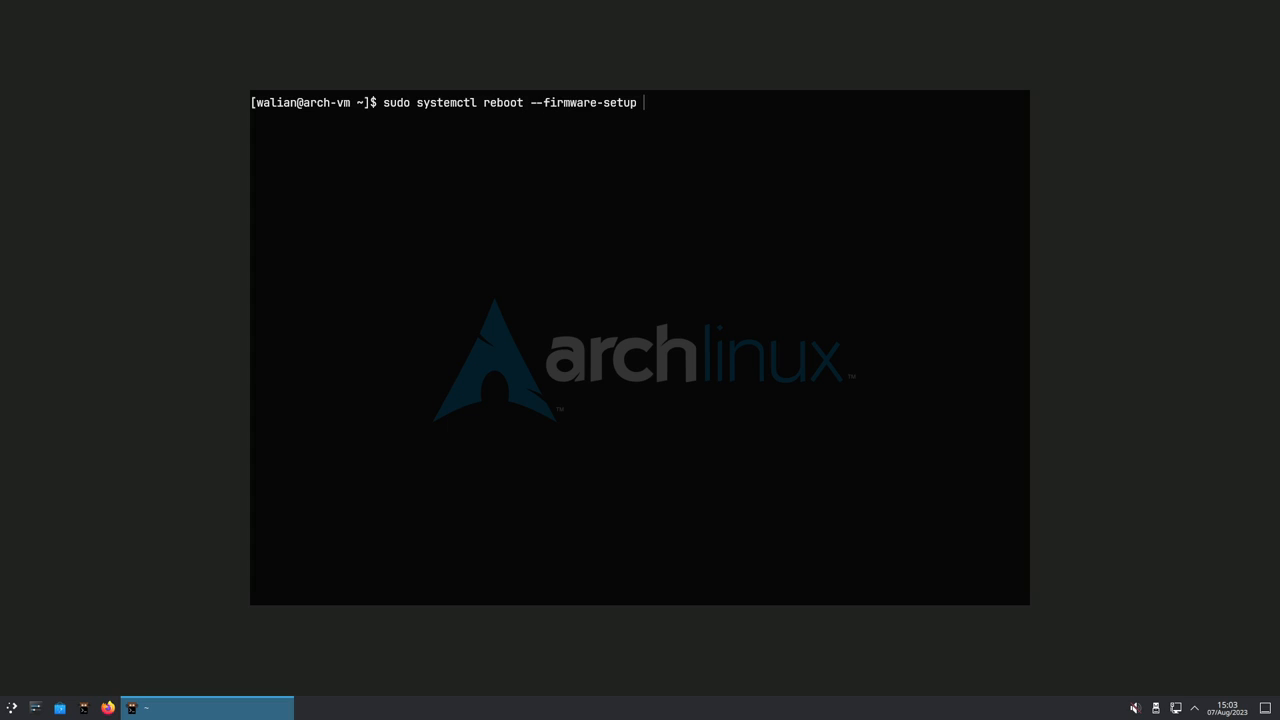
key(Return)
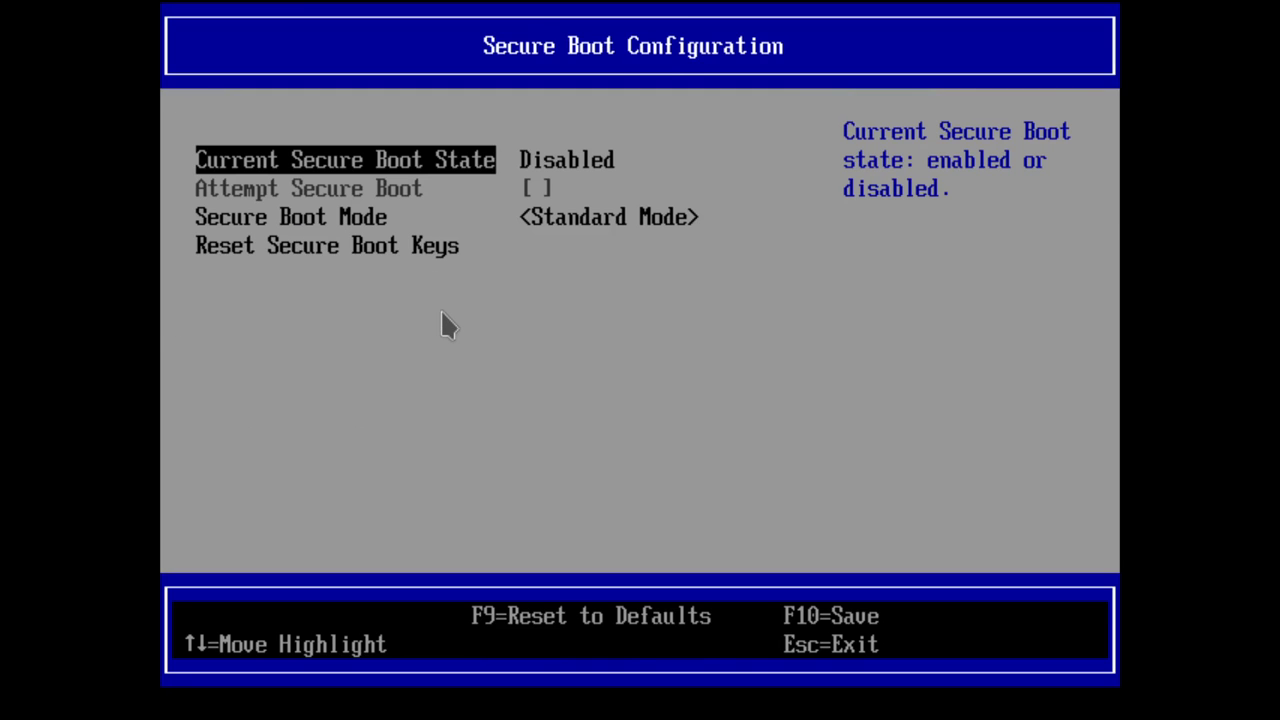
Leave the Secure Boot page, exit firmware setup, and enter the disk passphrase to boot Arch.
key(Down)
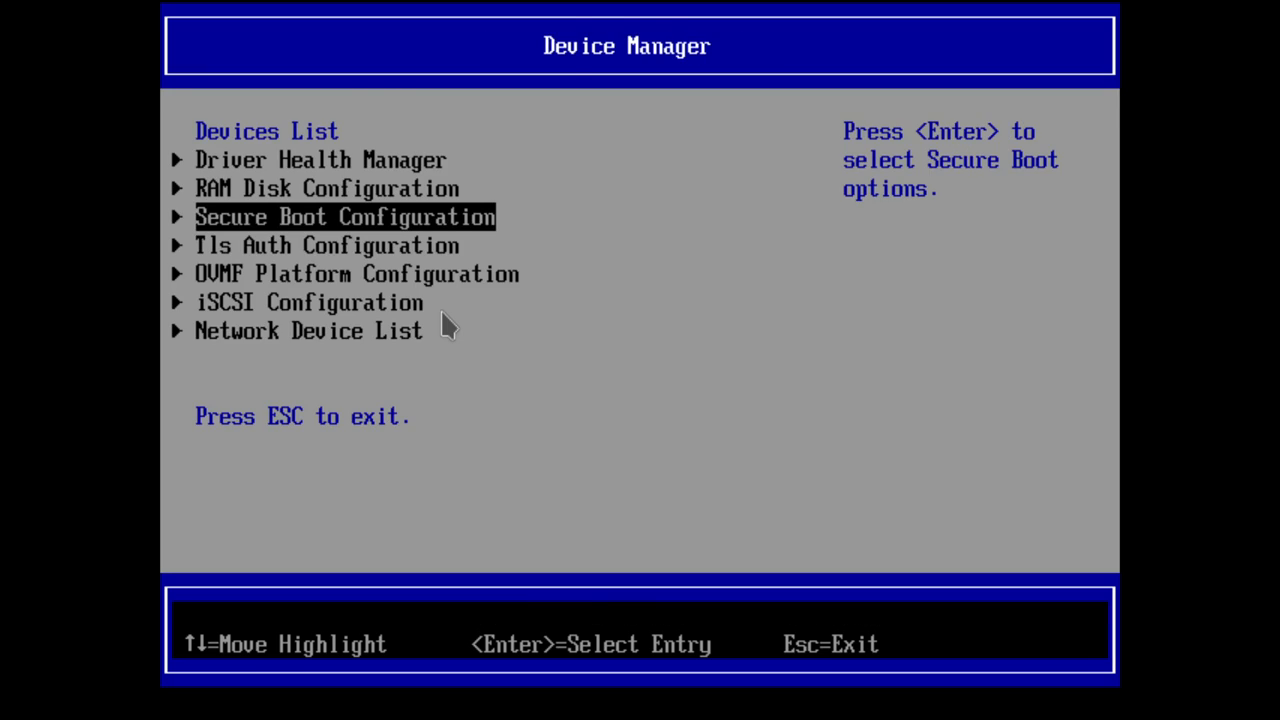
key(Esc)
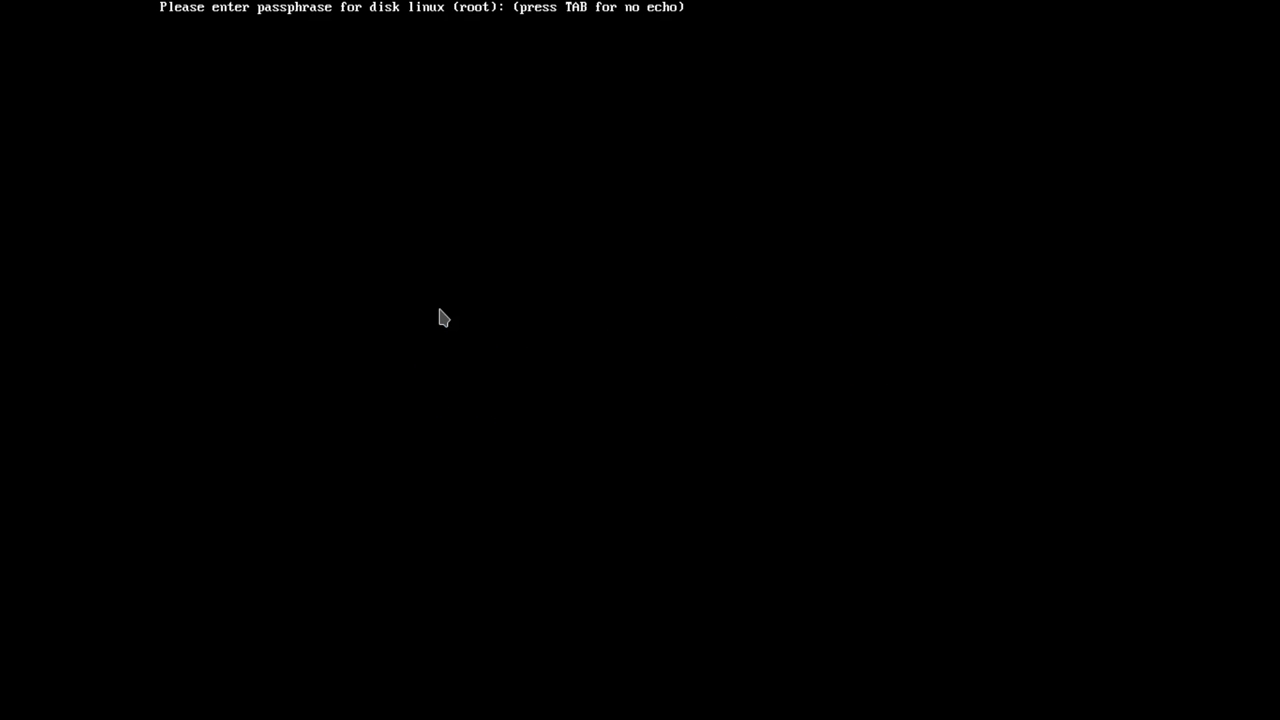
text(**)
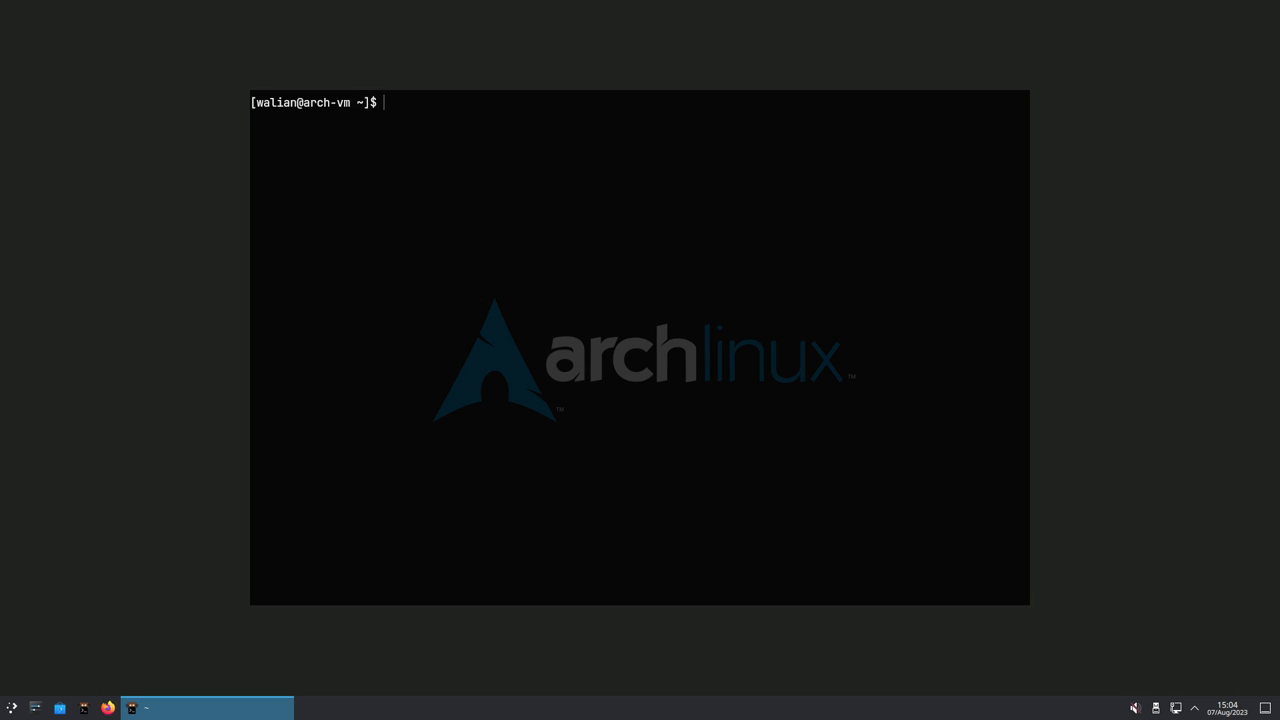
Install sbctl with 'sudo pacman -Sy sbctl', clear the screen, and start a root shell.
text(sudo pacman)
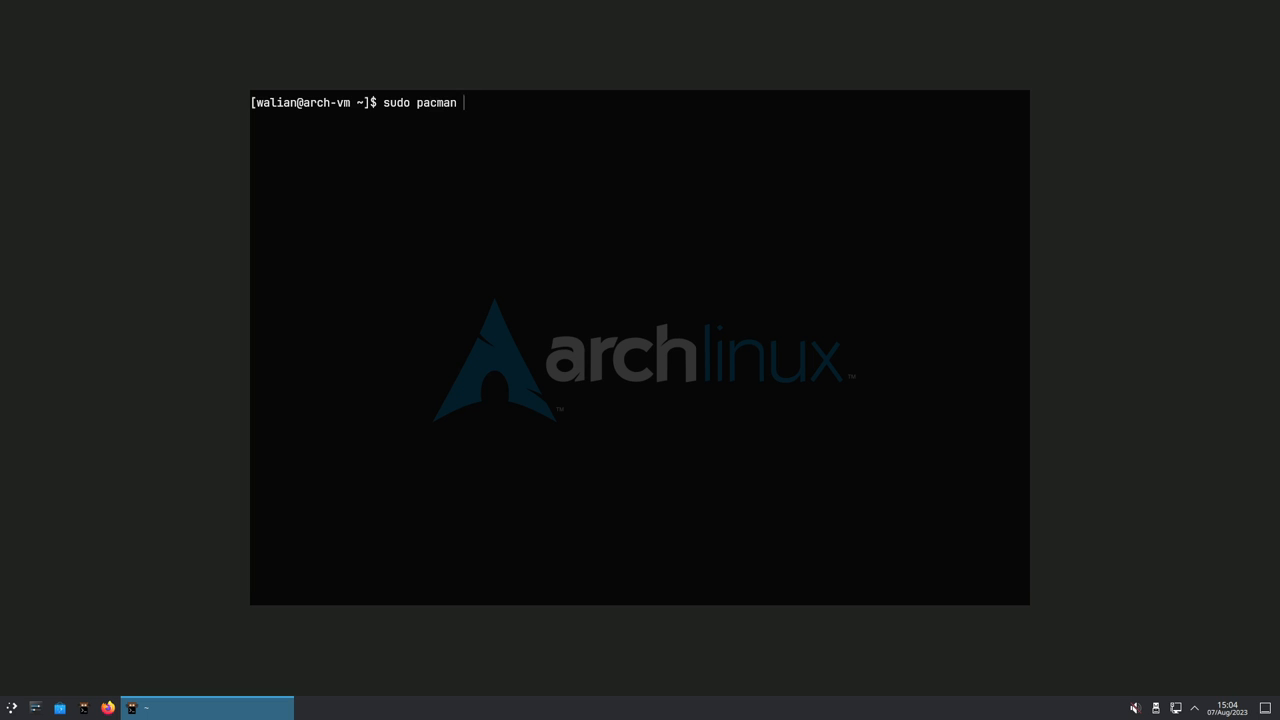
text(-Sy sbctl)
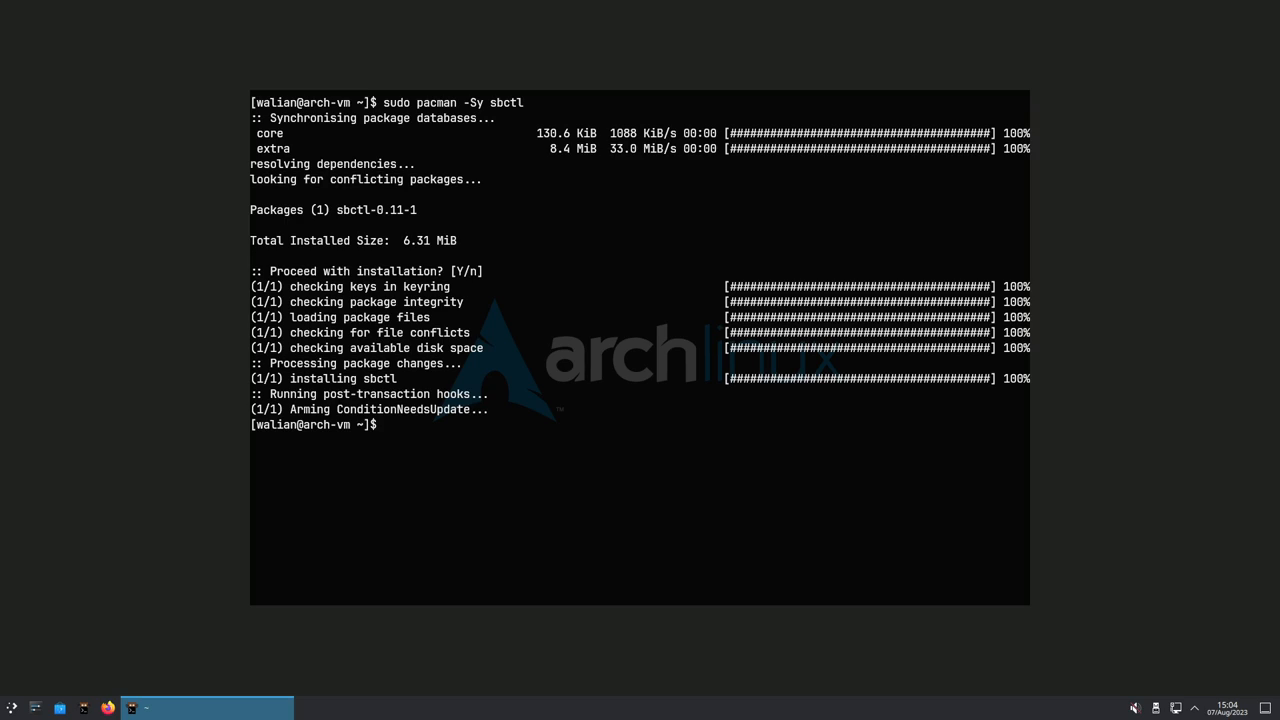
text(clear)
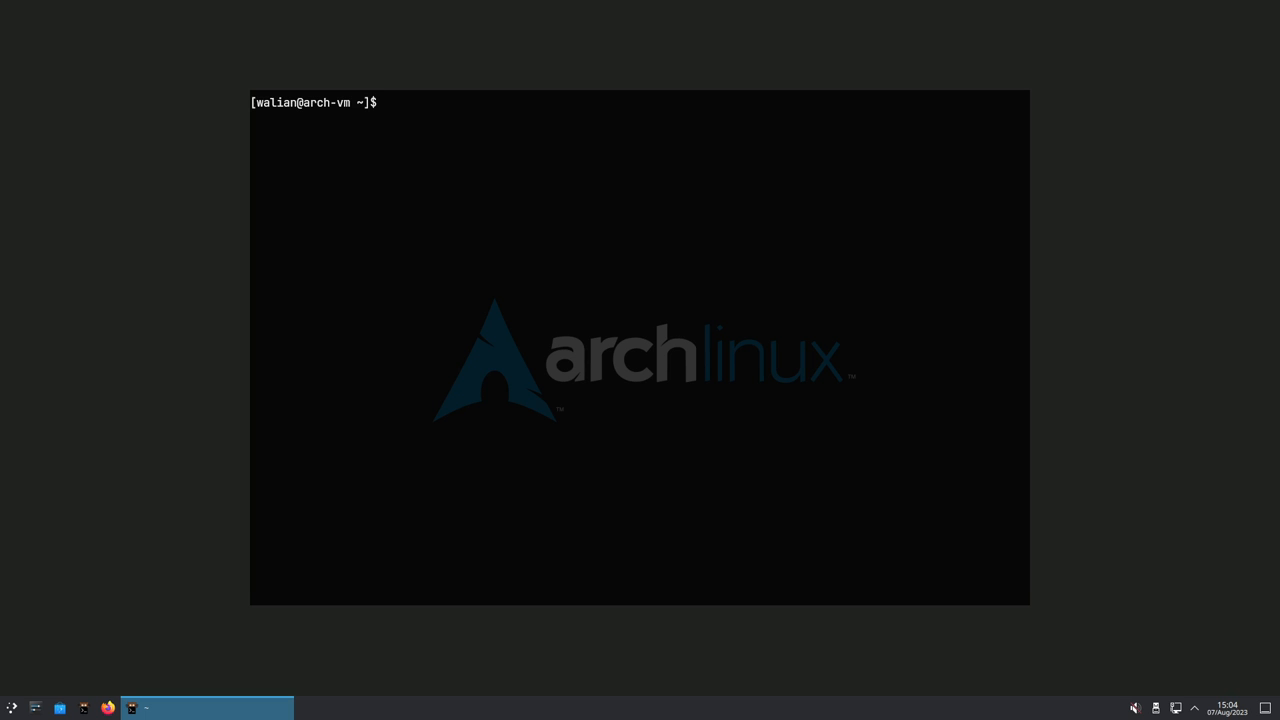
mouse_move(435, 304)
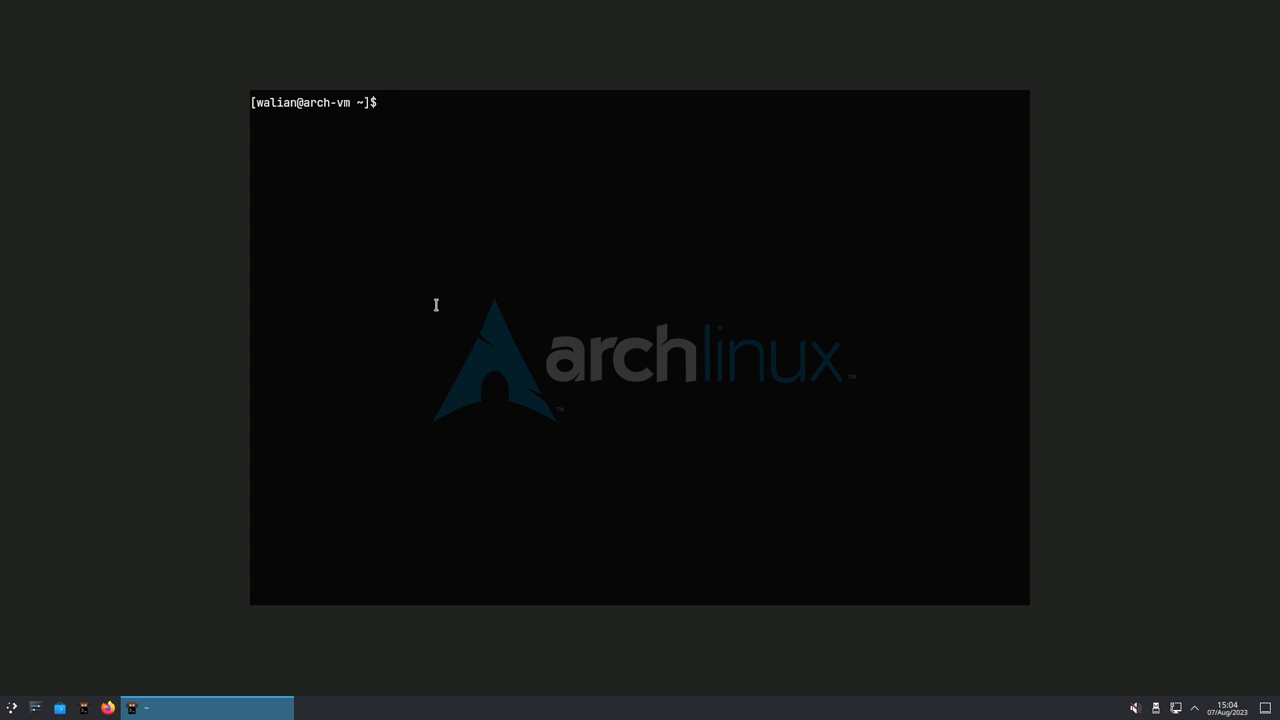
text(sudo -i)
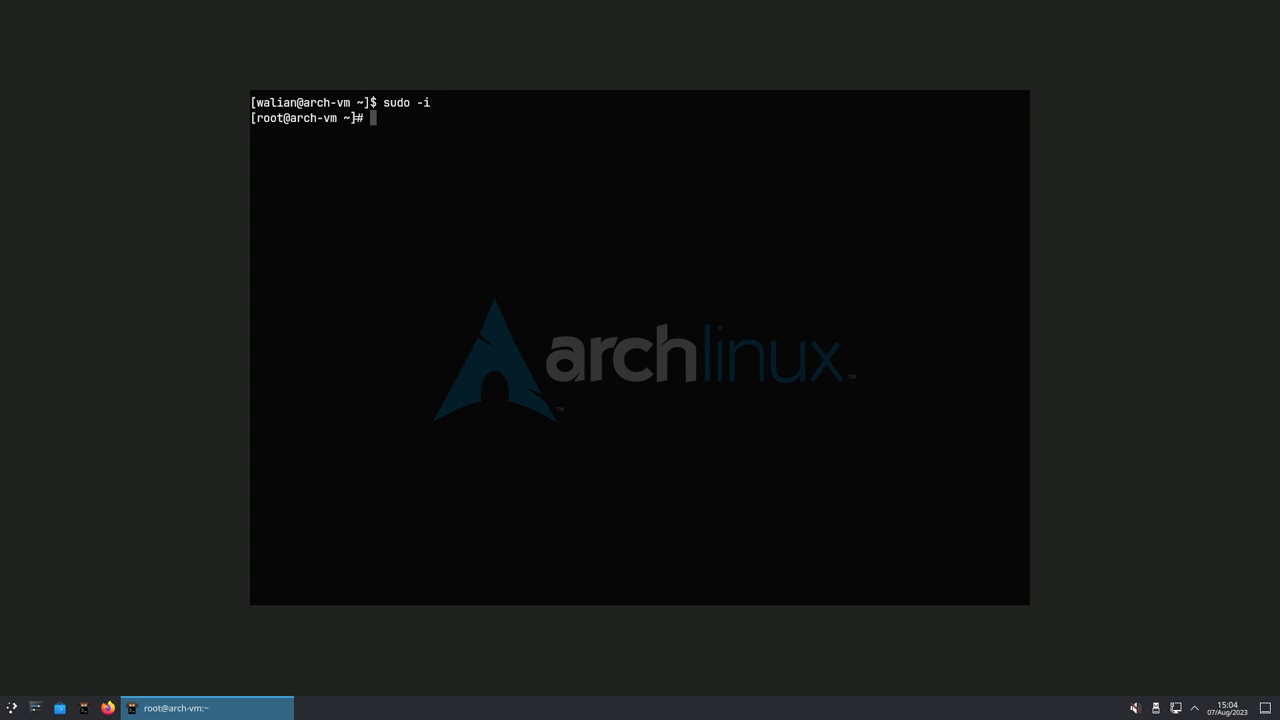
Confirm via sbctl status that Setup Mode is on, then generate keys with 'sbctl create-keys'.
text(sbctl)
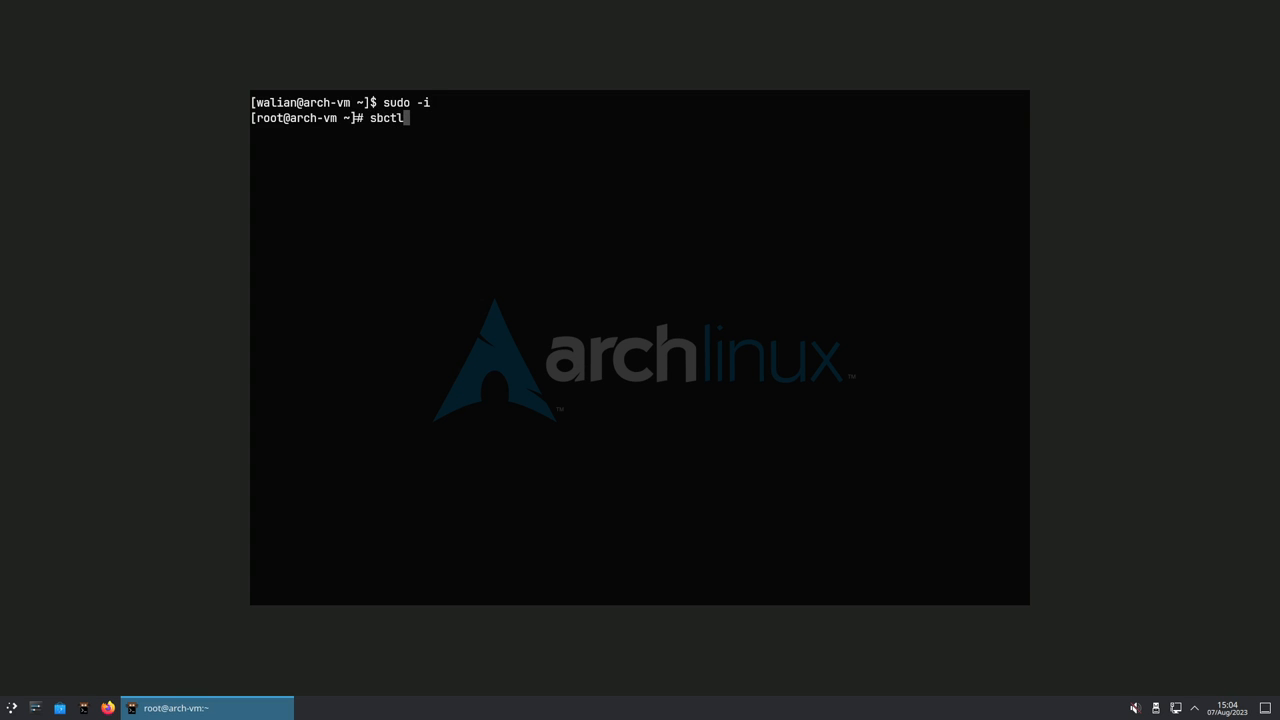
text(status)
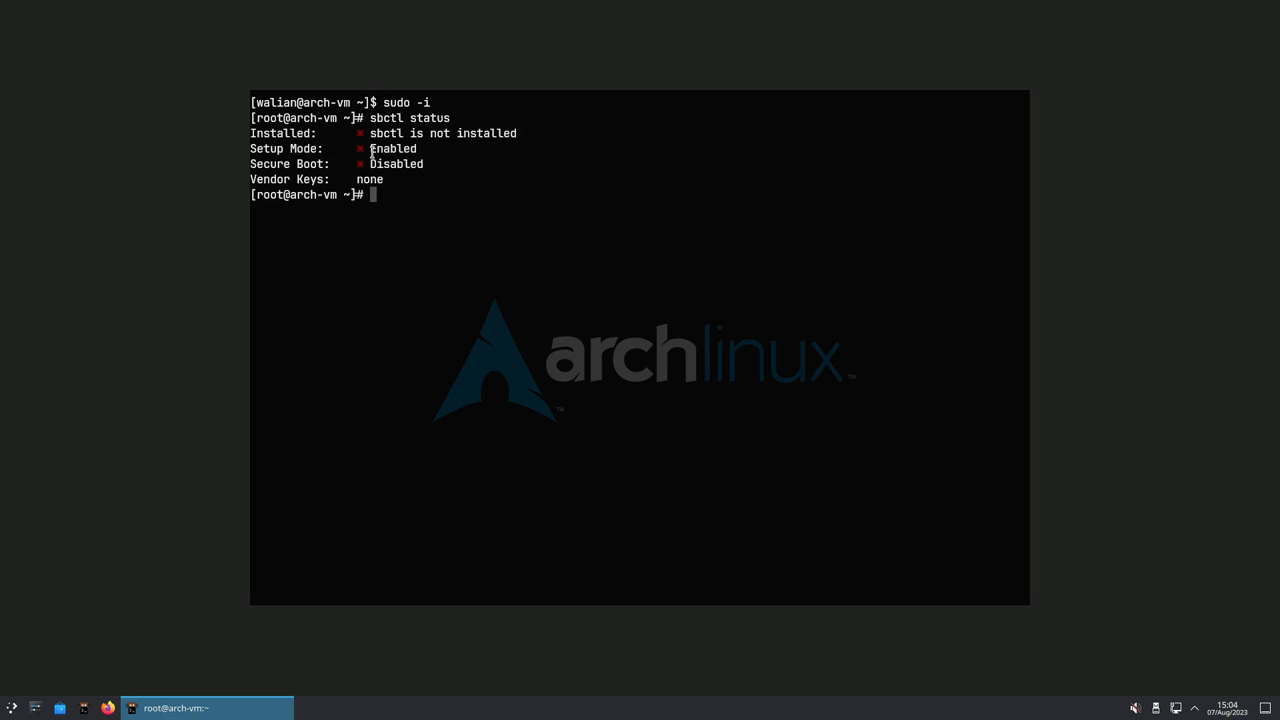
mouse_move(443, 162)
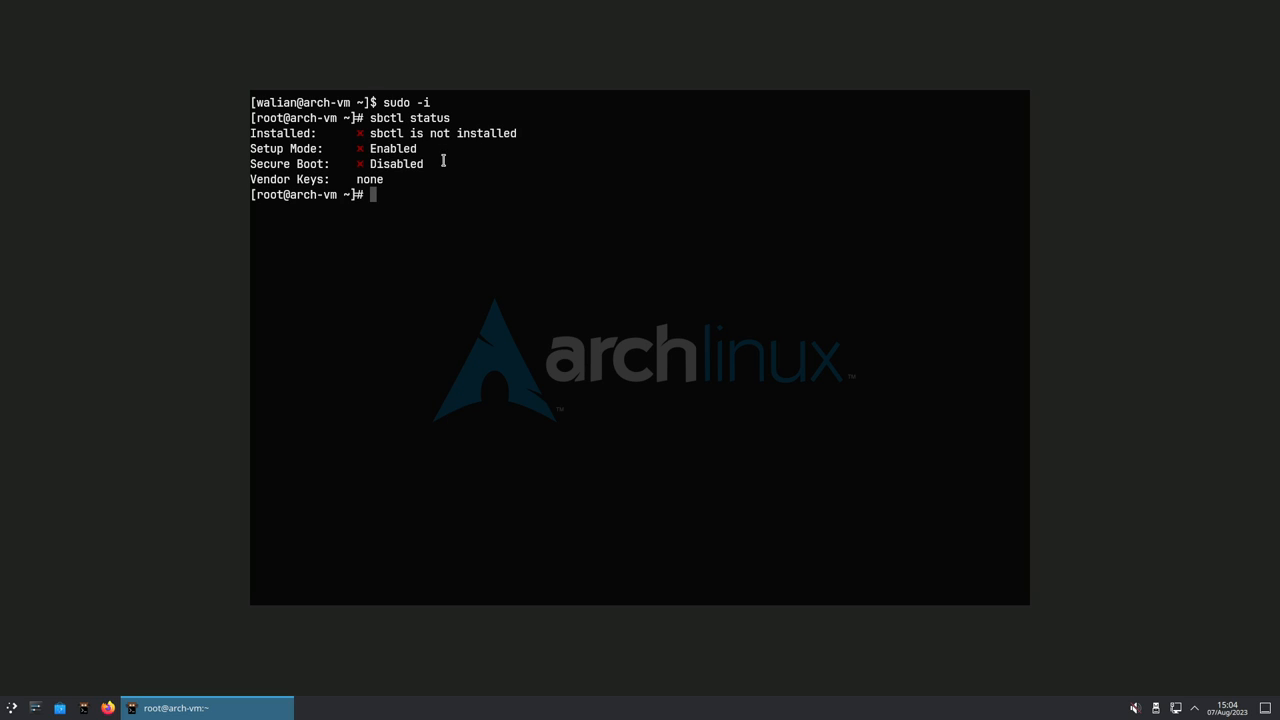
text(sb)
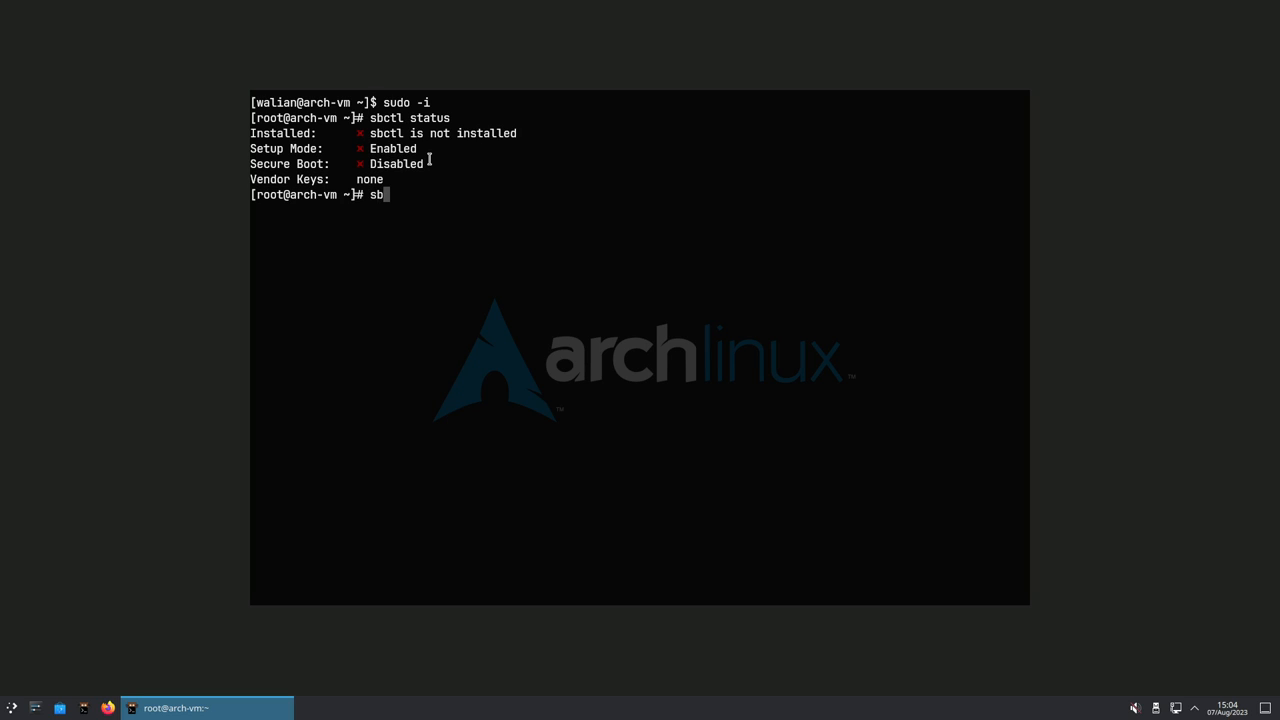
text(ctl)
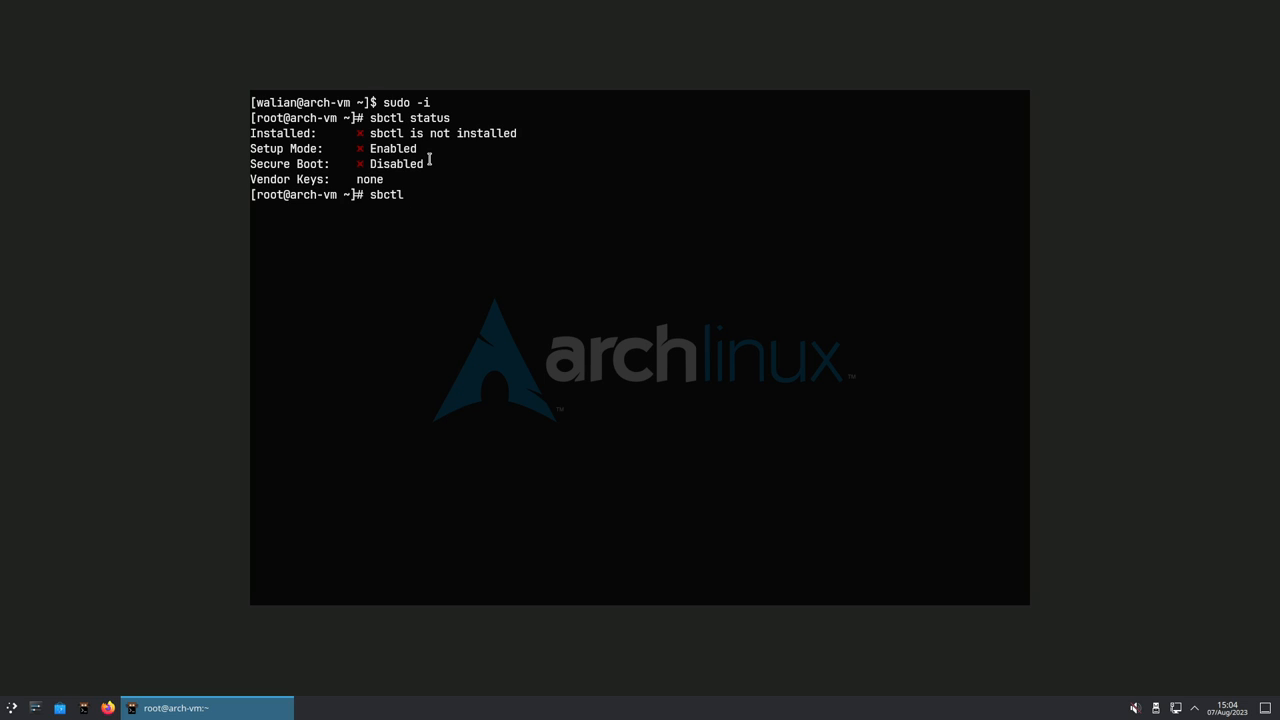
text(create-0)
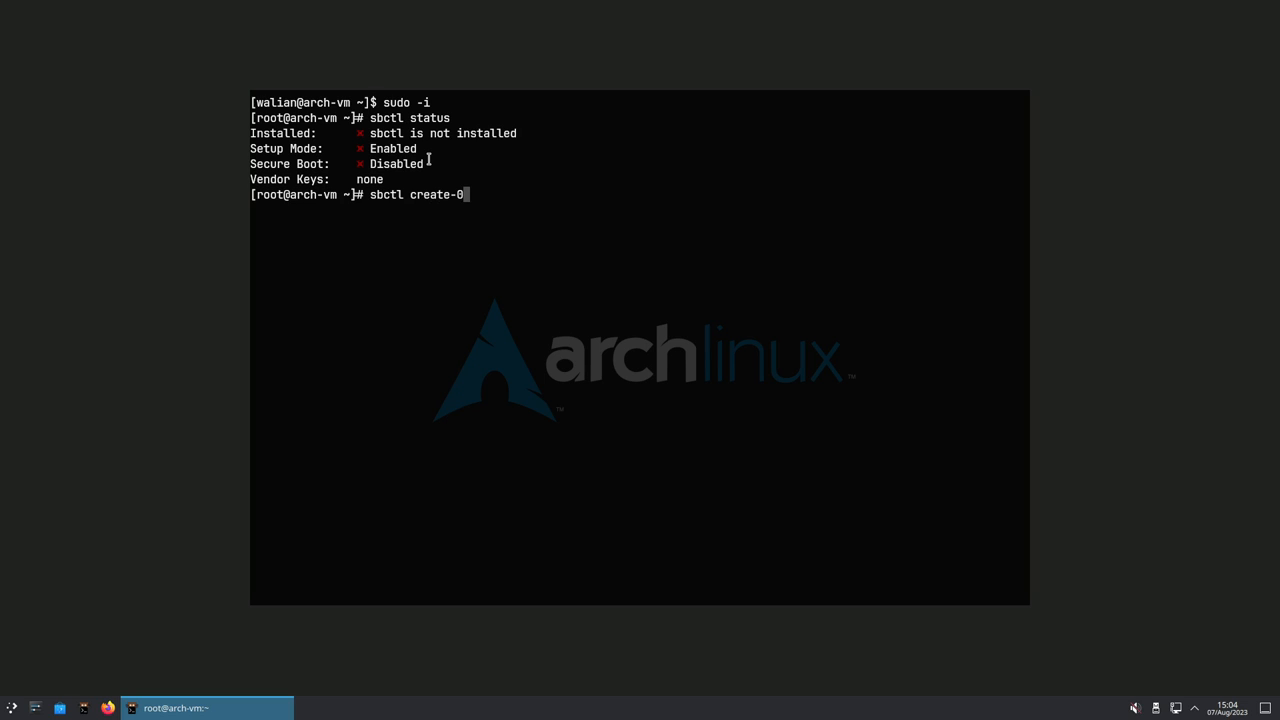
text(key)
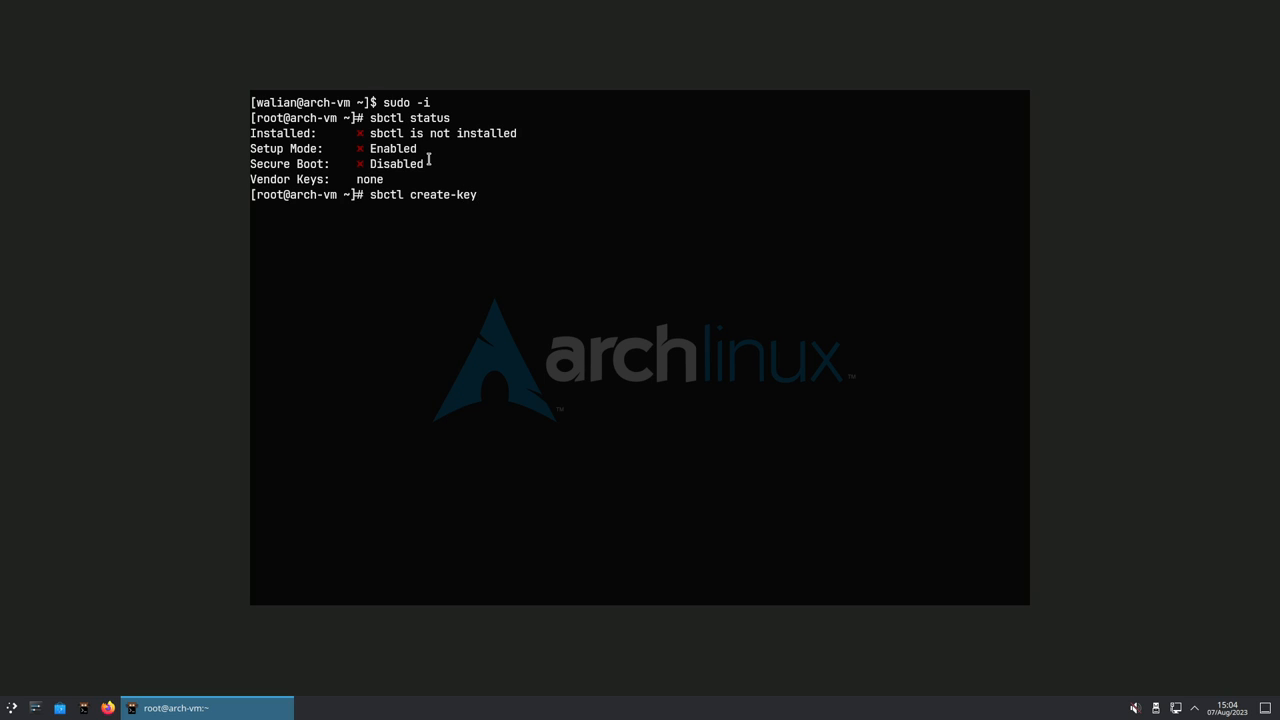
key(Return)
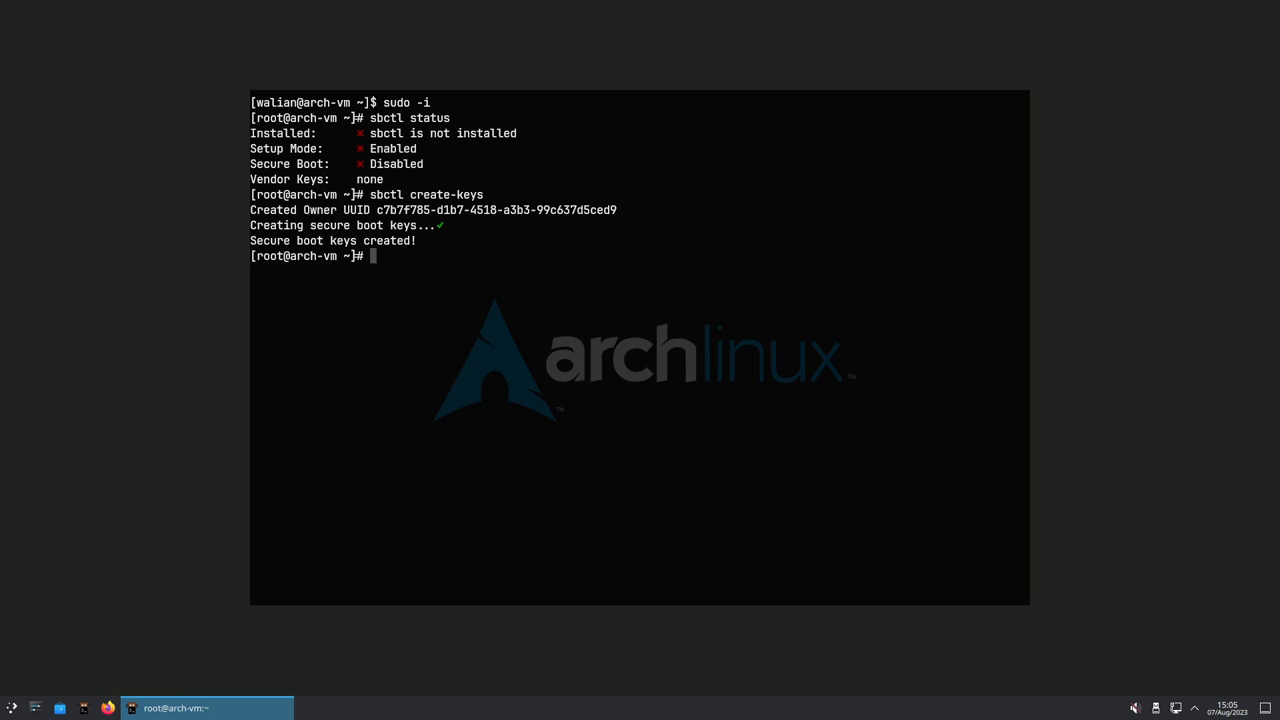
Enroll the new keys plus Microsoft vendor keys with 'sbctl enroll-keys -m'.
text(sbctl enroll-keys -m)
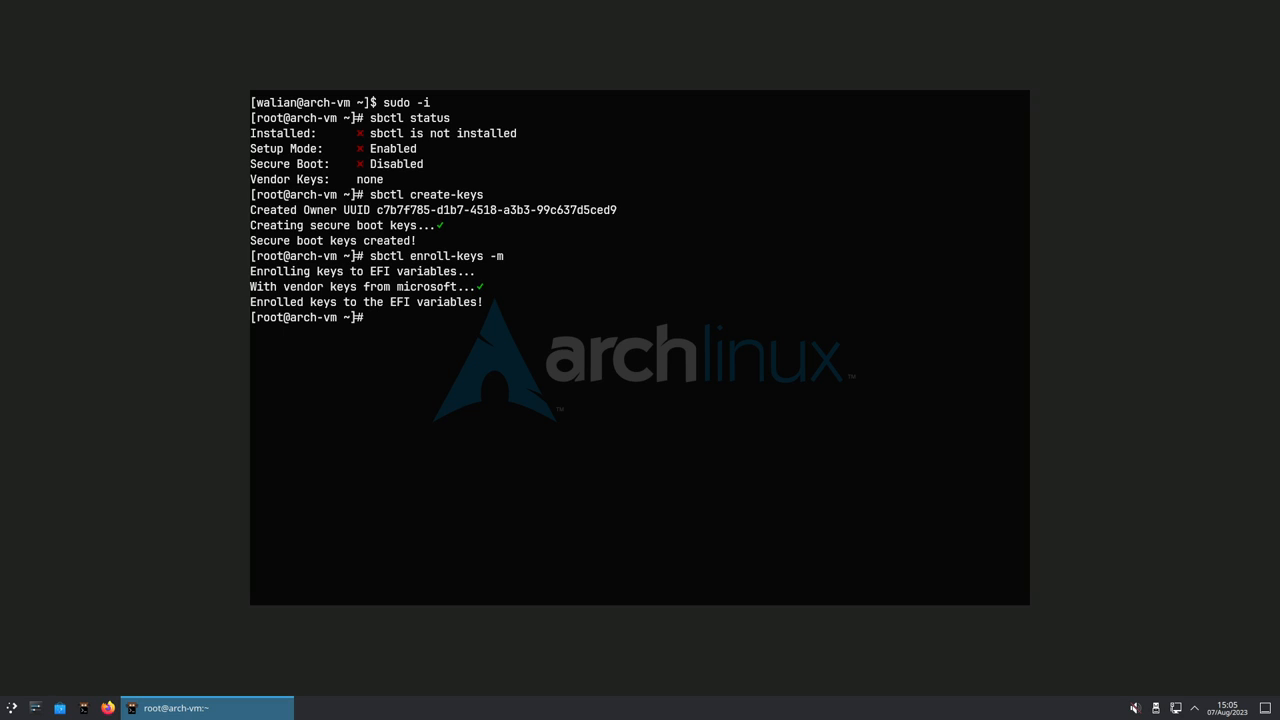
mouse_move(427, 158)
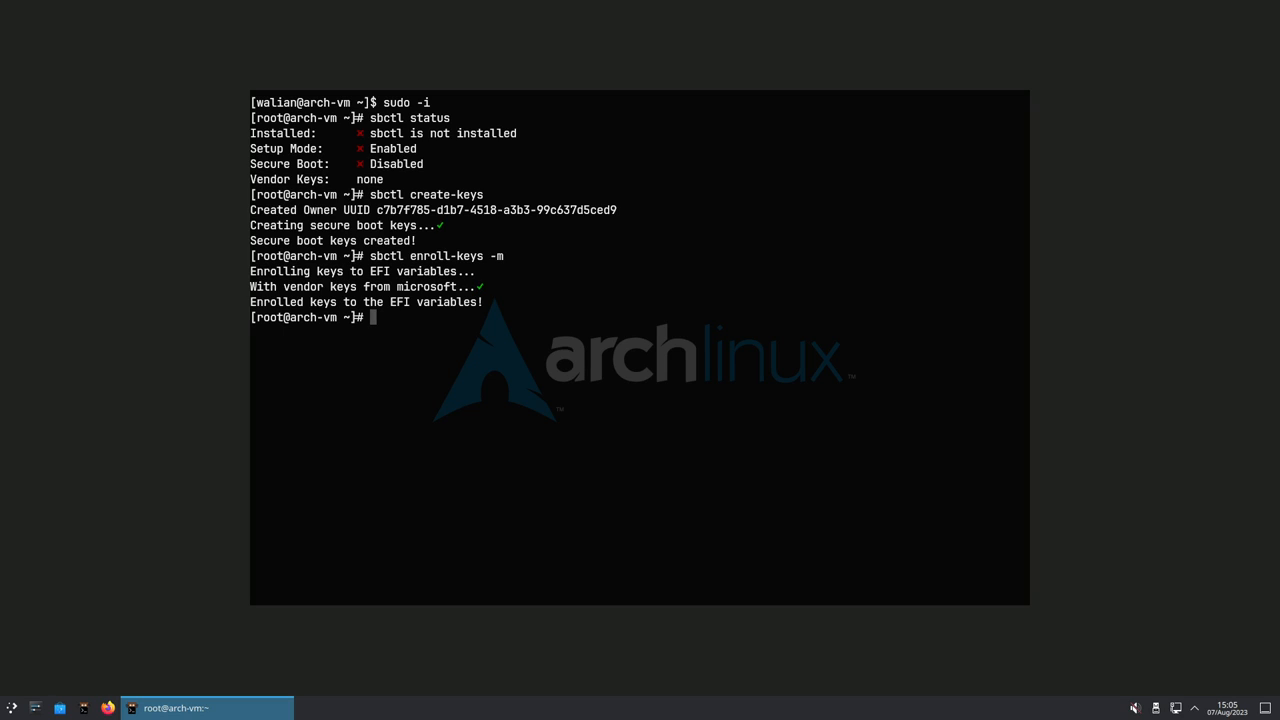
text(sbctl -s)
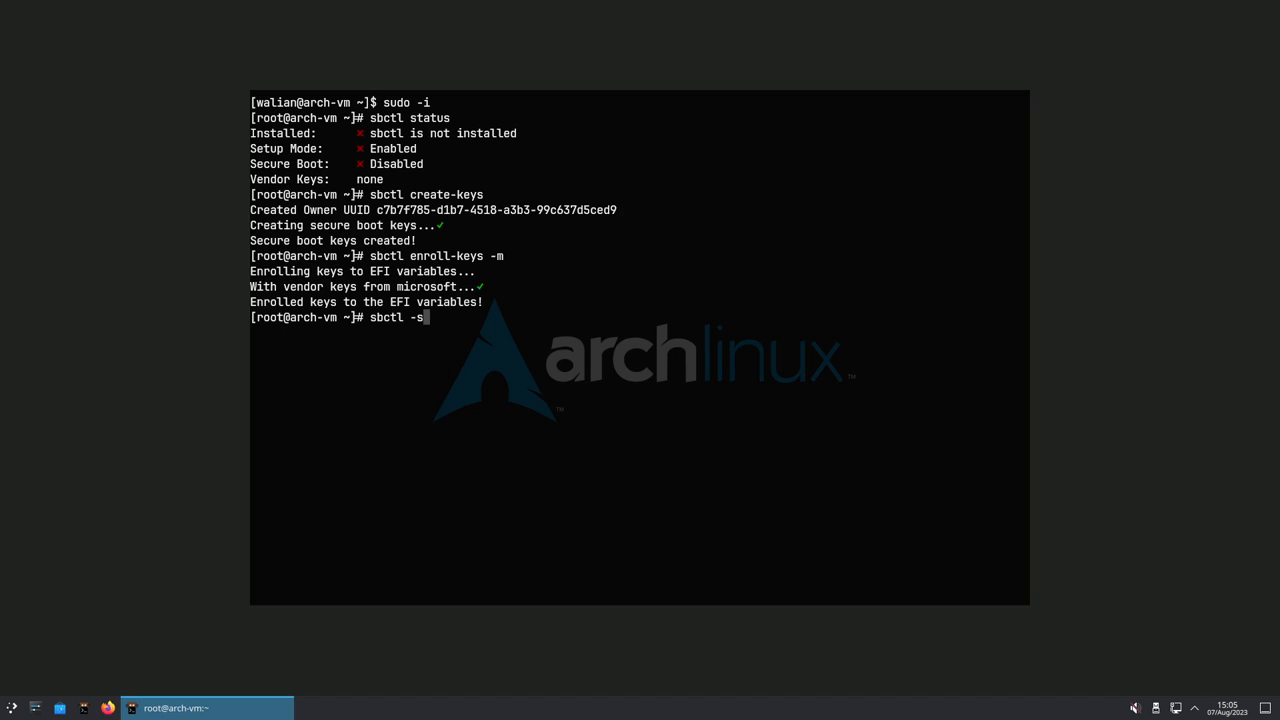
Sign /usr/lib/systemd/boot/efi/systemd-bootx64.efi with sbctl, writing systemd-bootx64.efi.signed after fixing a path typo.
text(-o)
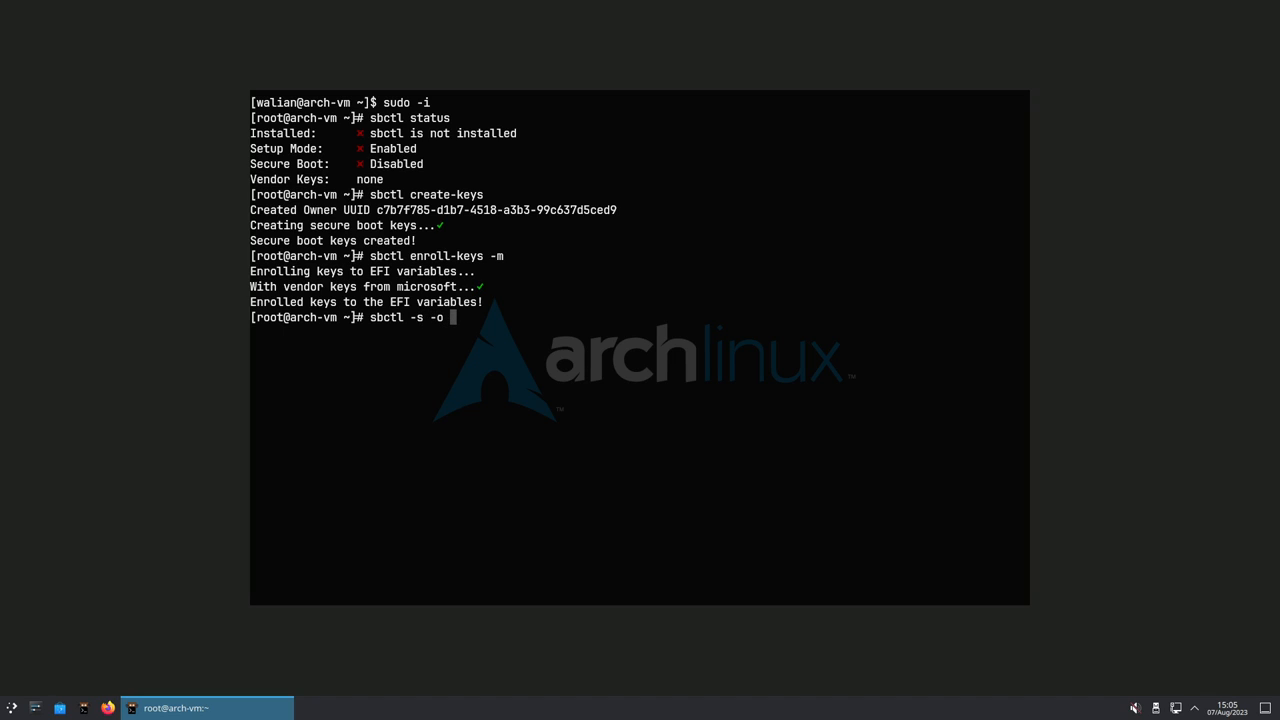
text(/usrt)
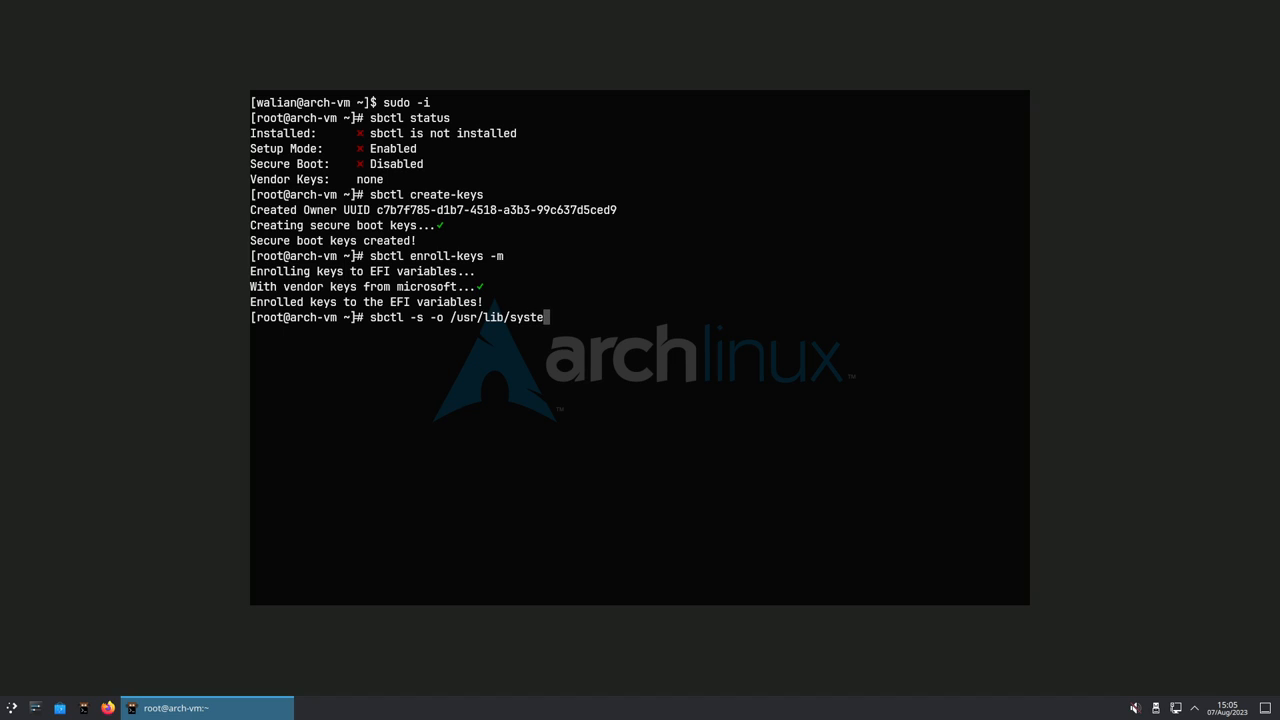
text(md/boot/)
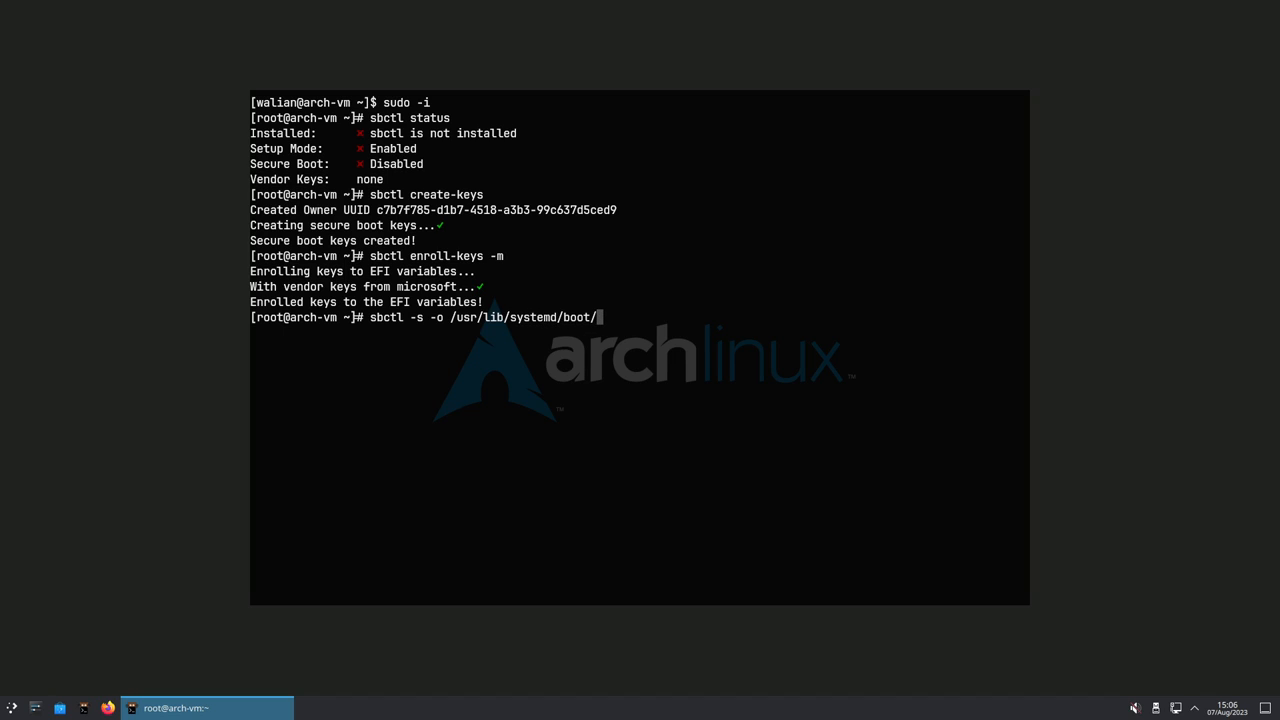
text(sys)
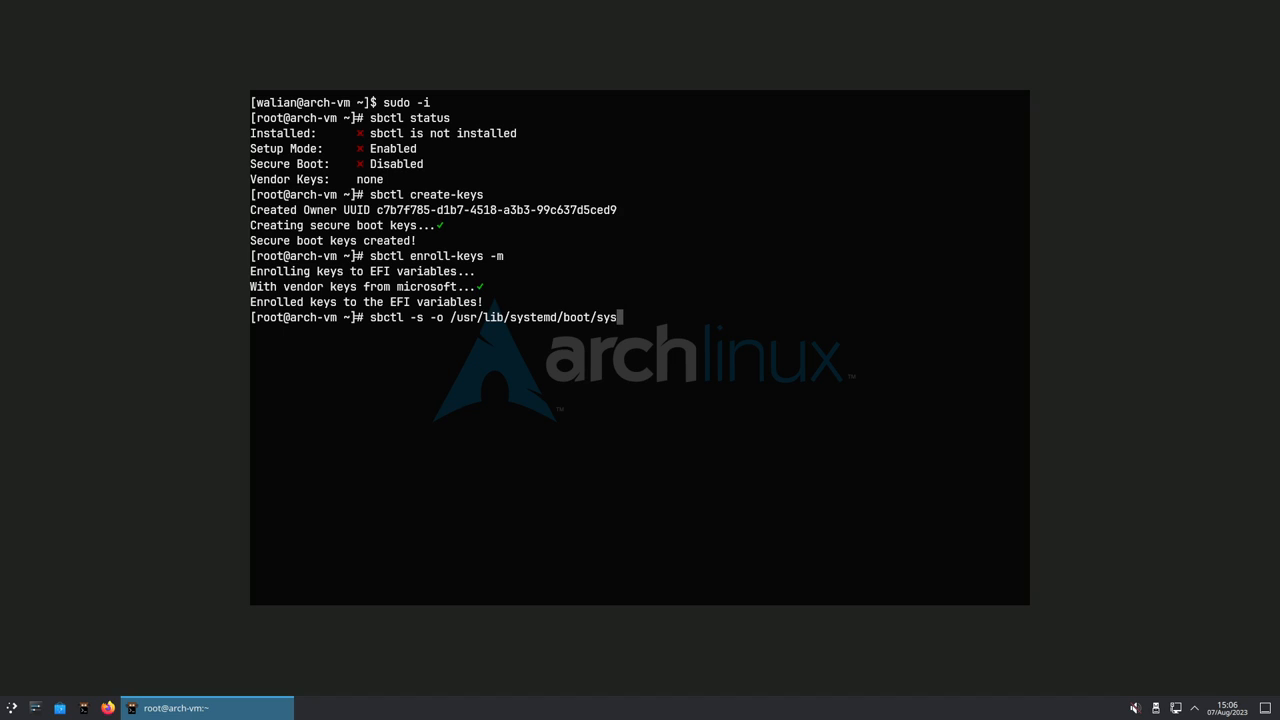
text(efi/)
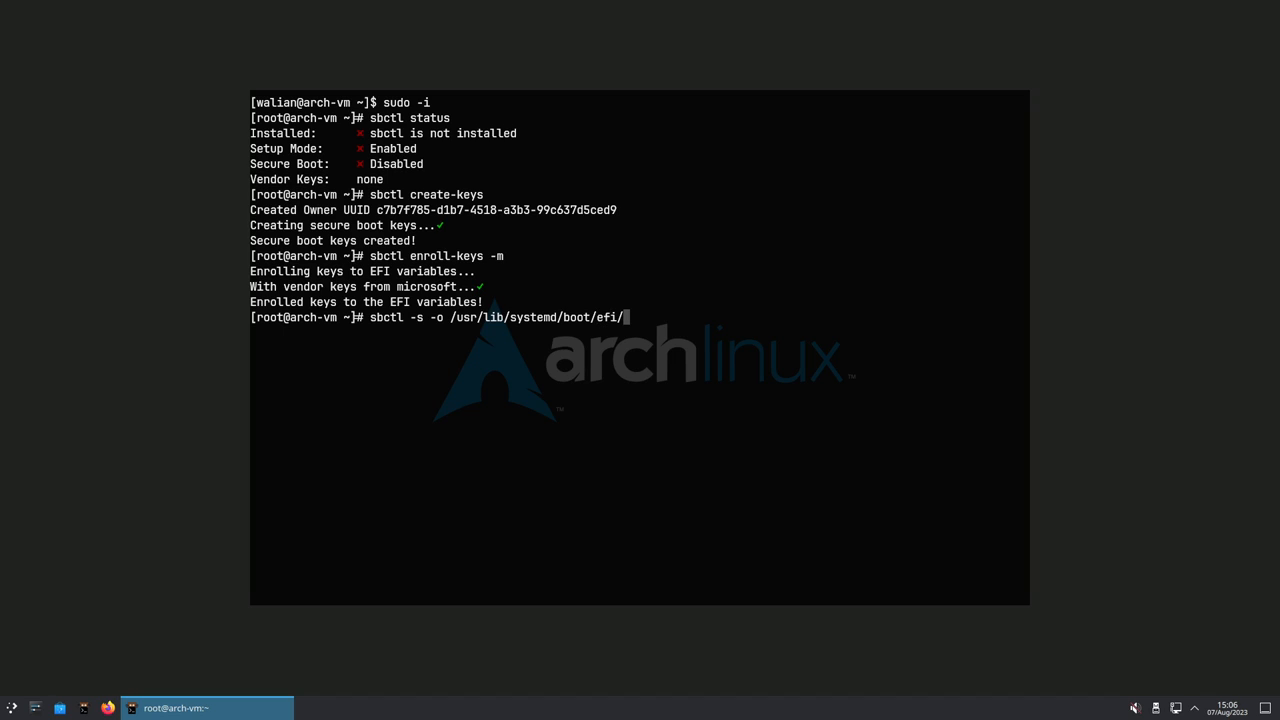
text(systemd-bootx64.efi)
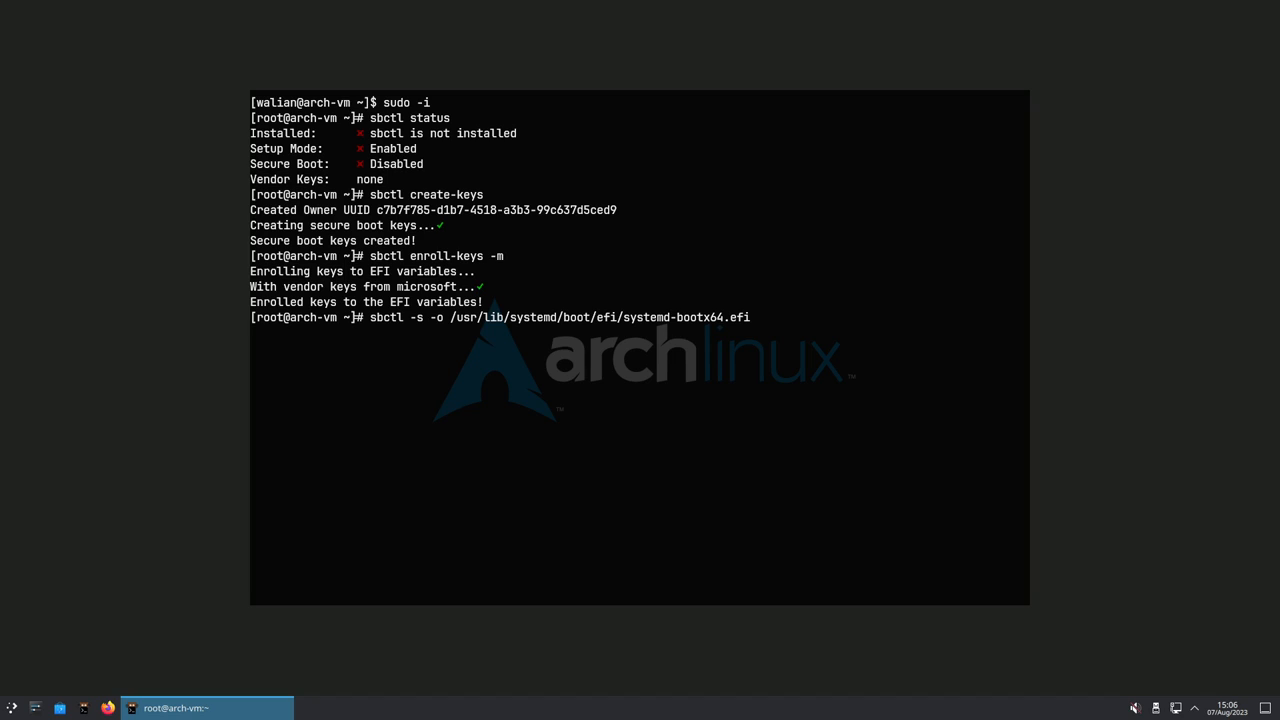
text(.signed)
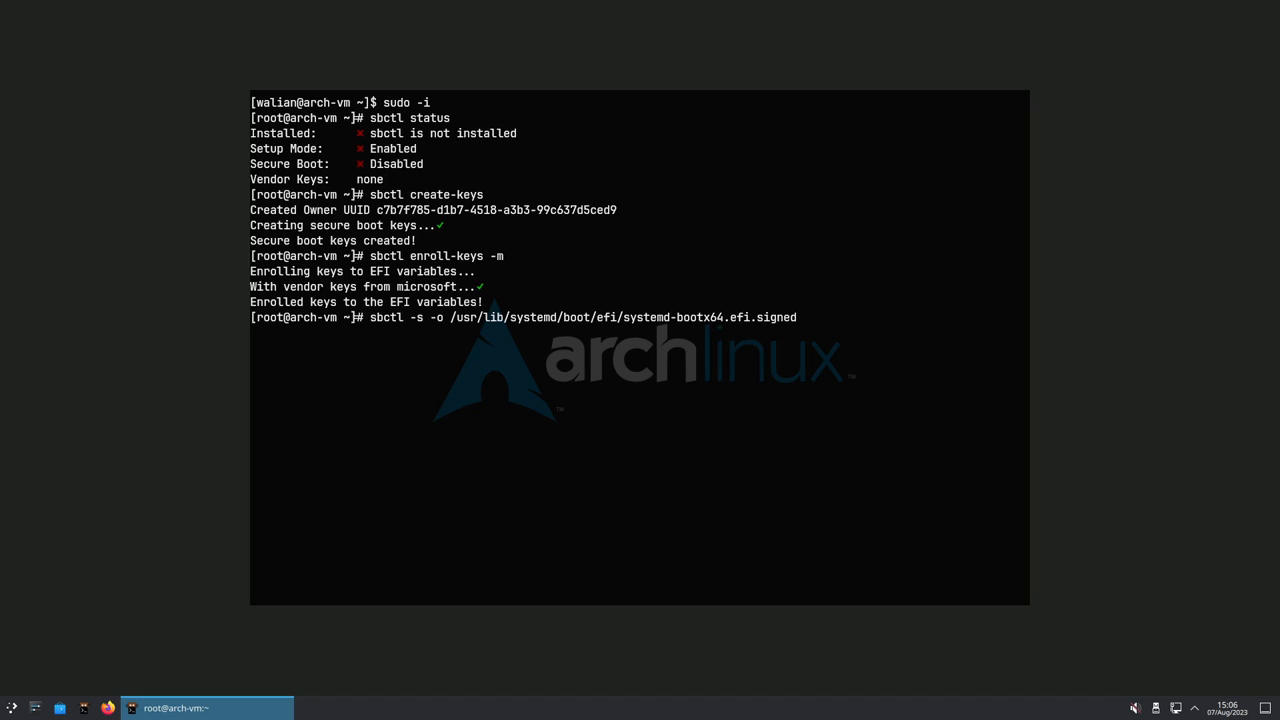
text(/usrt)
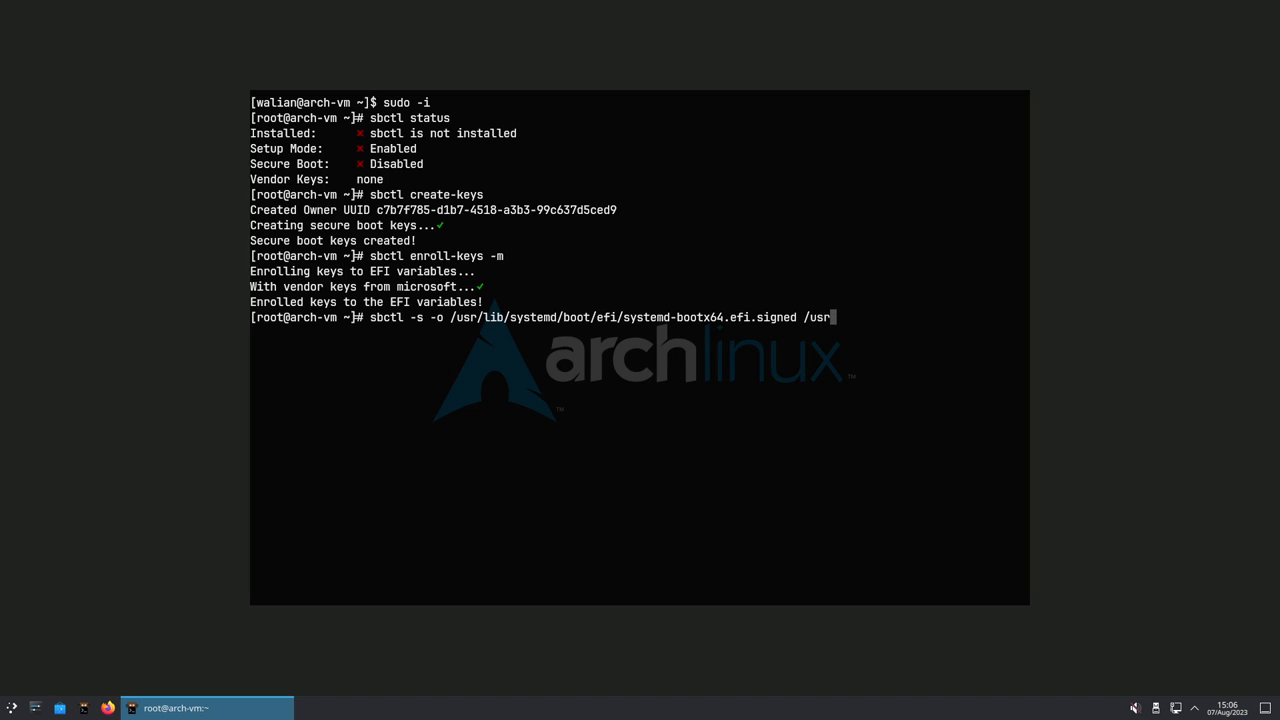
text(/lib/sy)
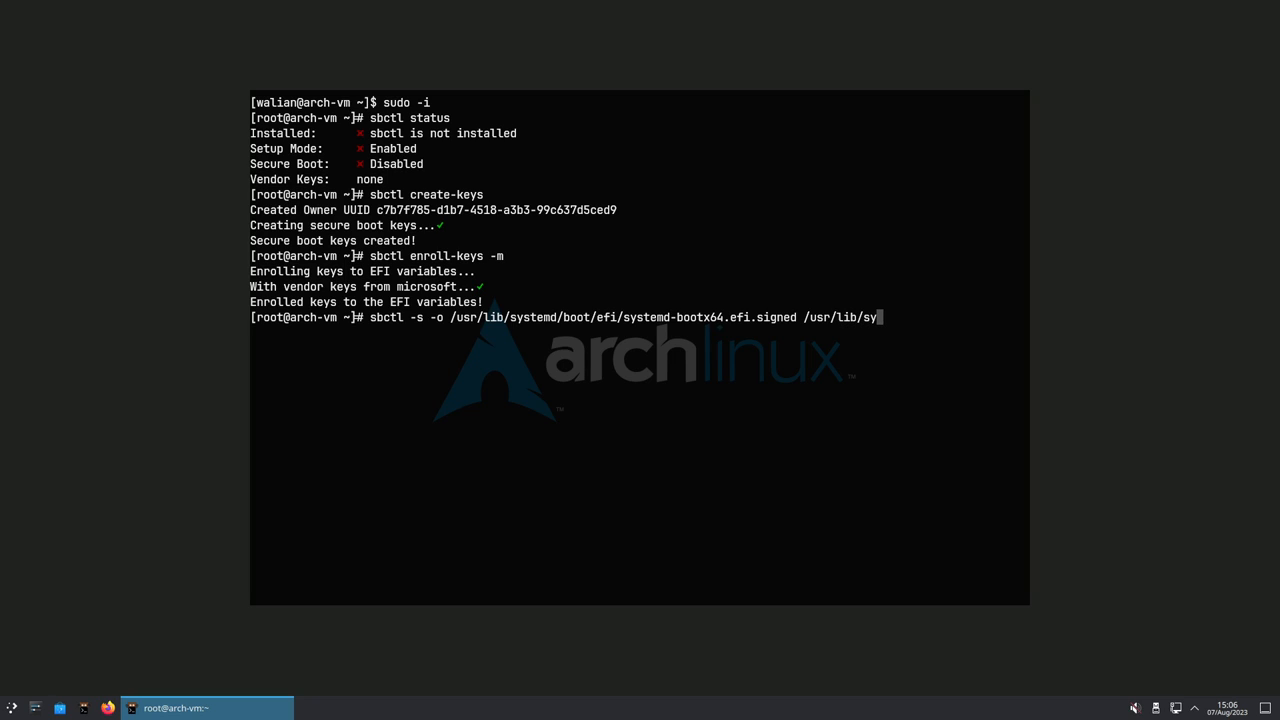
text(stemd/)
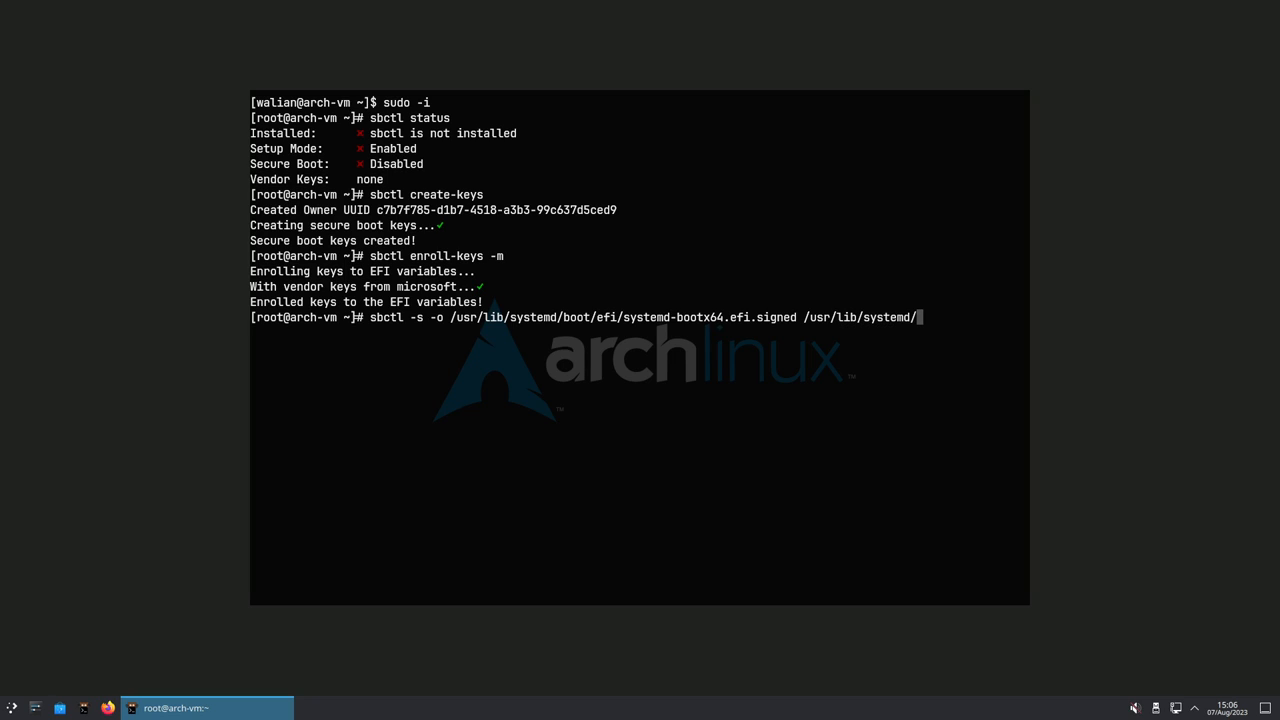
text(boot/efi/systemd-bootx64.efi)
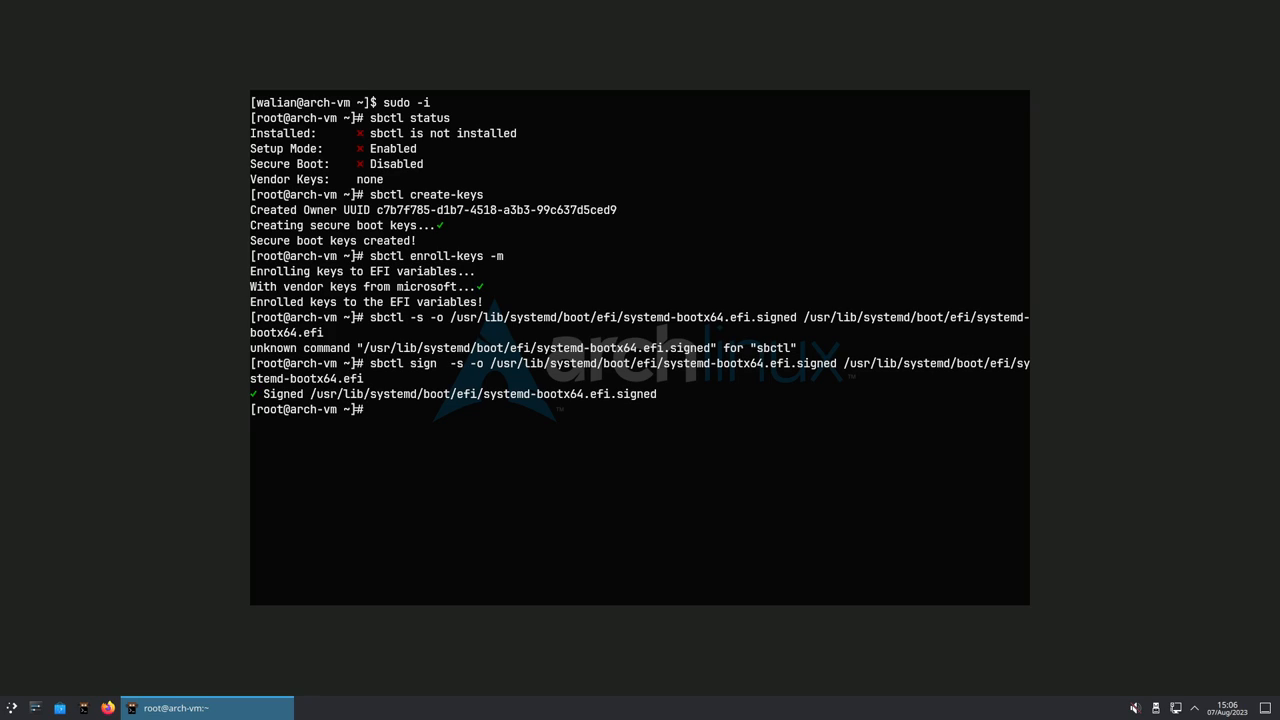
Display /etc/mkinitcpio.d/linux.preset to find the default UKI output path.
text(cat /)
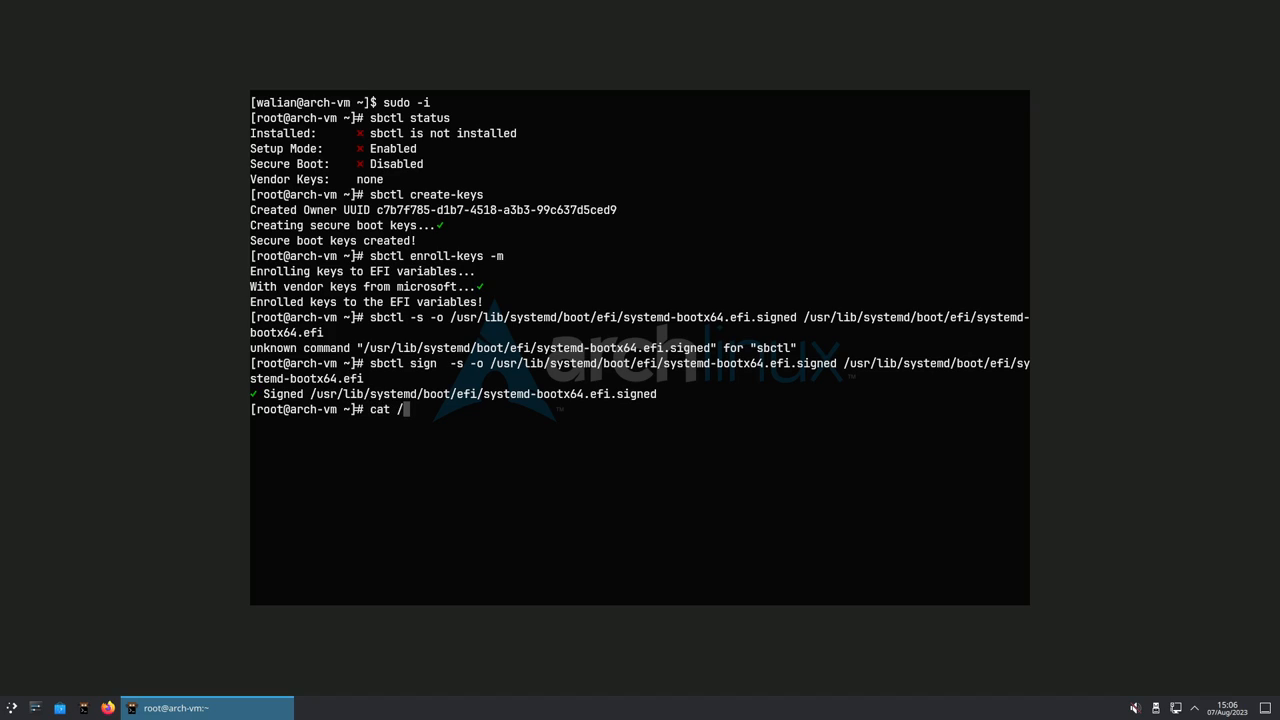
text(etc/mkinitcpio.)
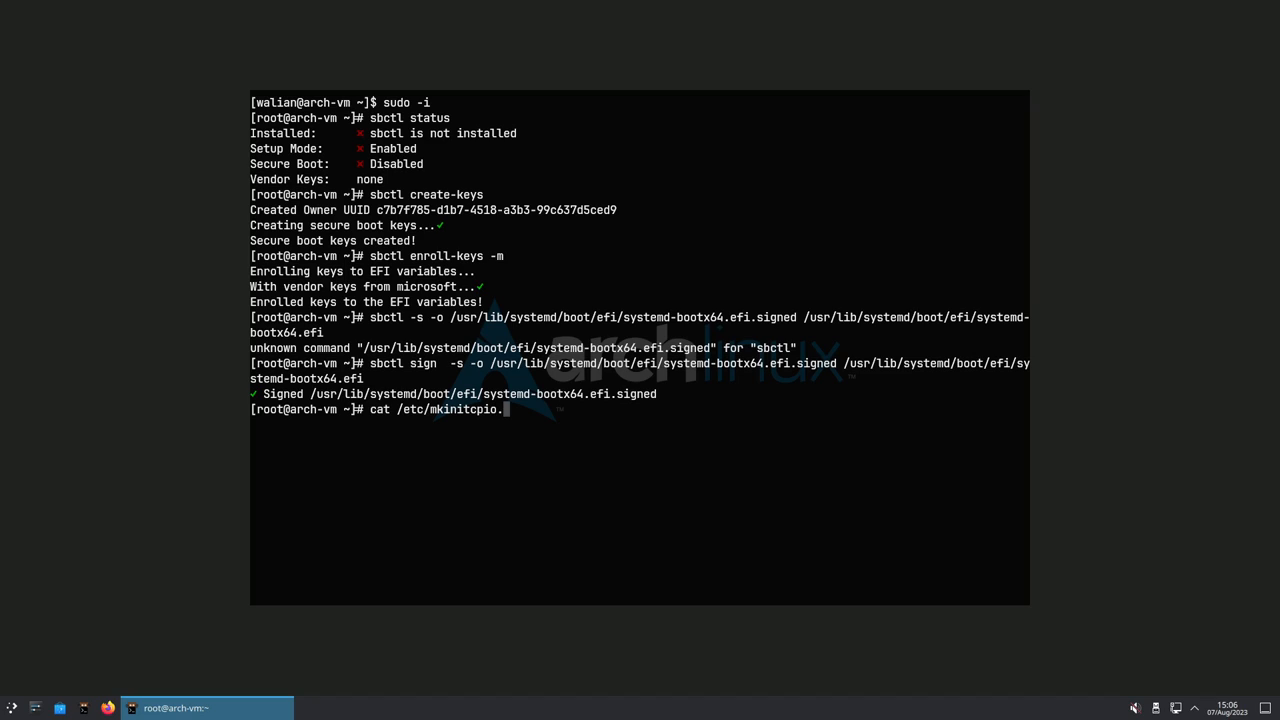
text(d/linux.preset)
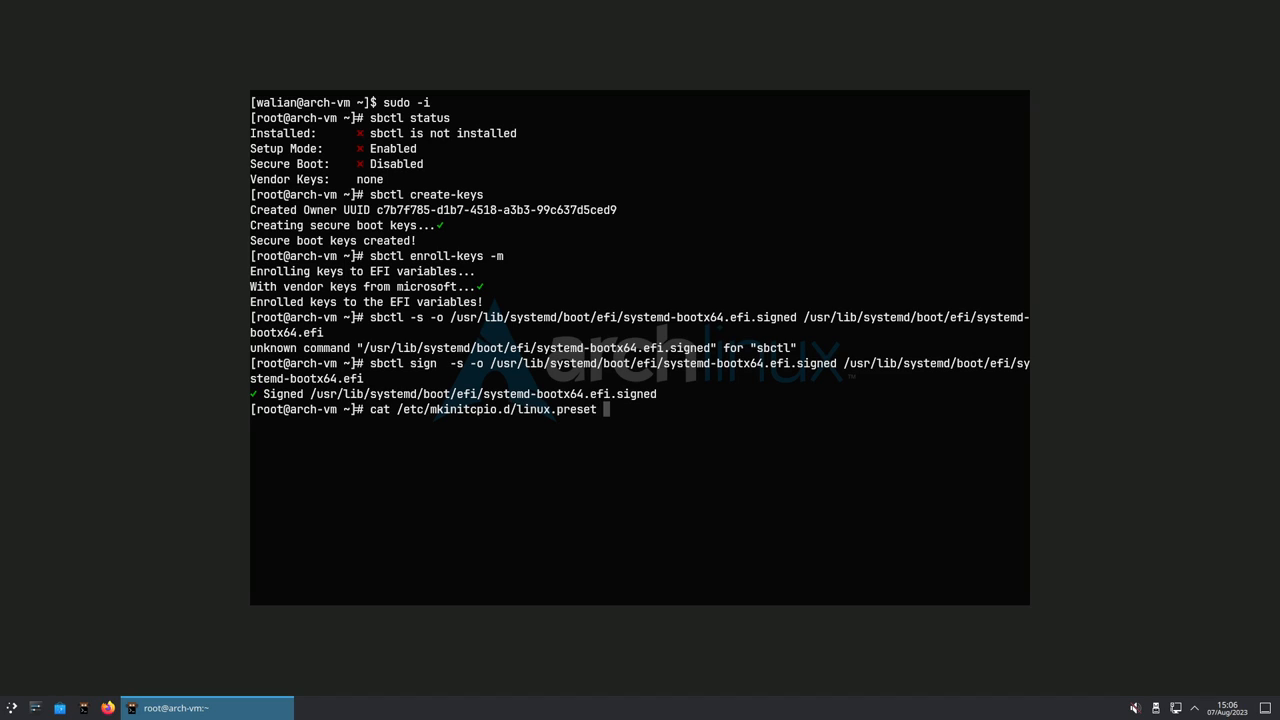
key(Return)
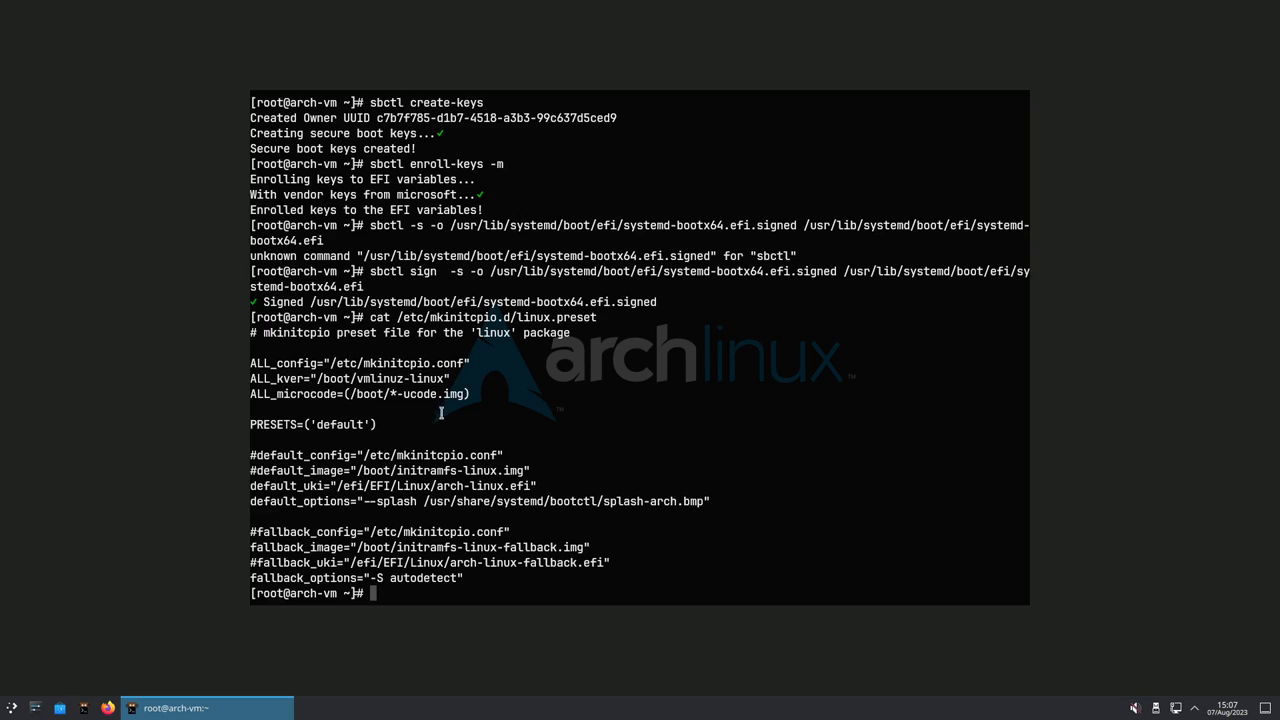
Sign /efi/EFI/Linux/arch-linux.efi with 'sbctl sign -s' so it is tracked for re-signing.
text(sbctl)
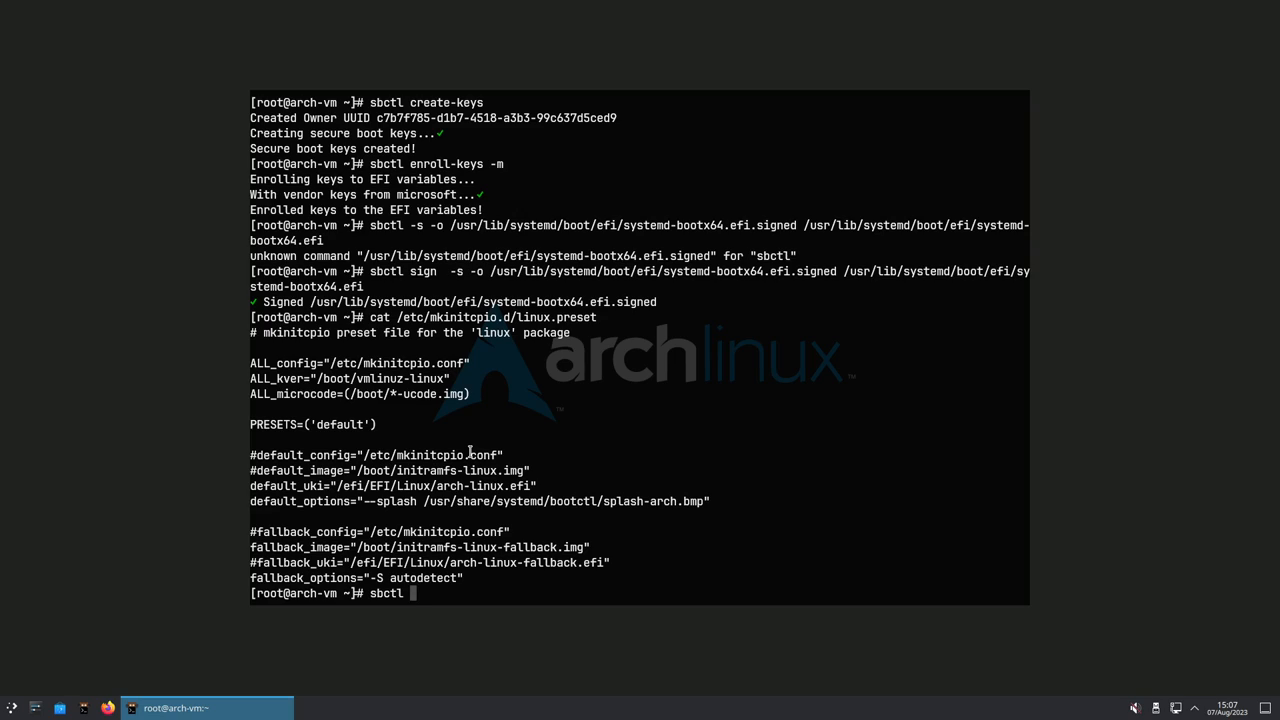
text(sign -)
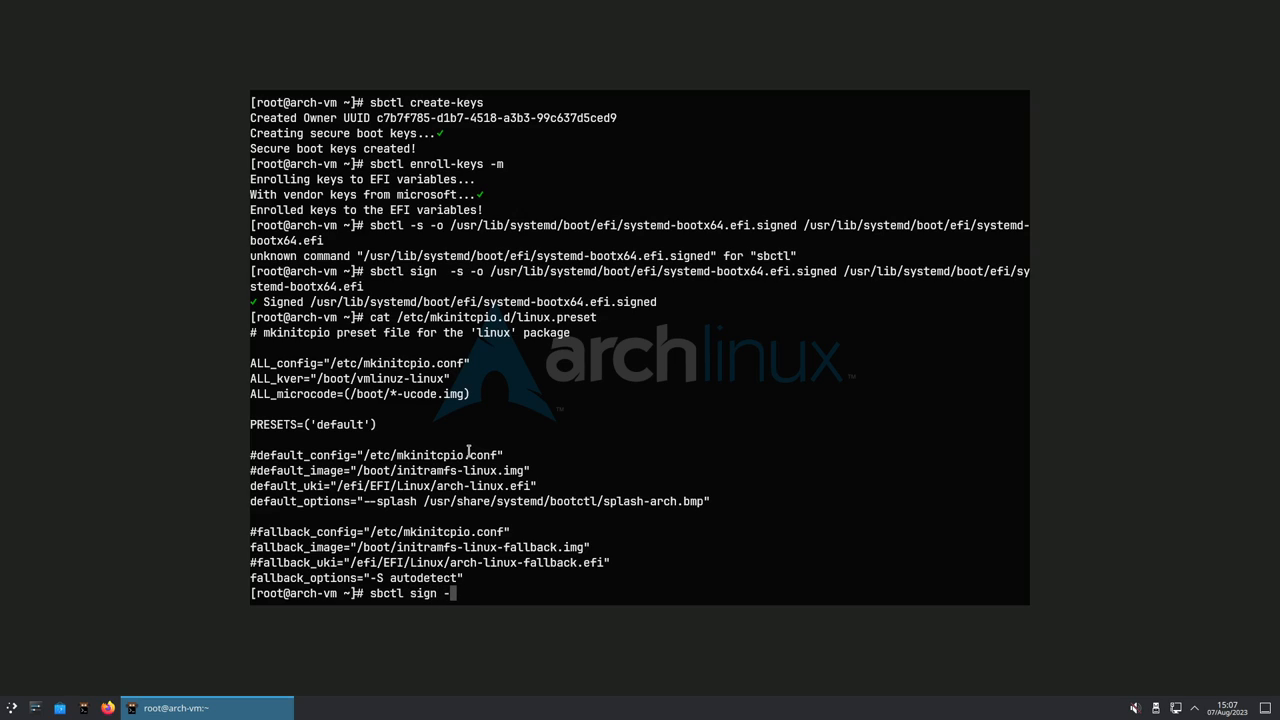
text(s /)
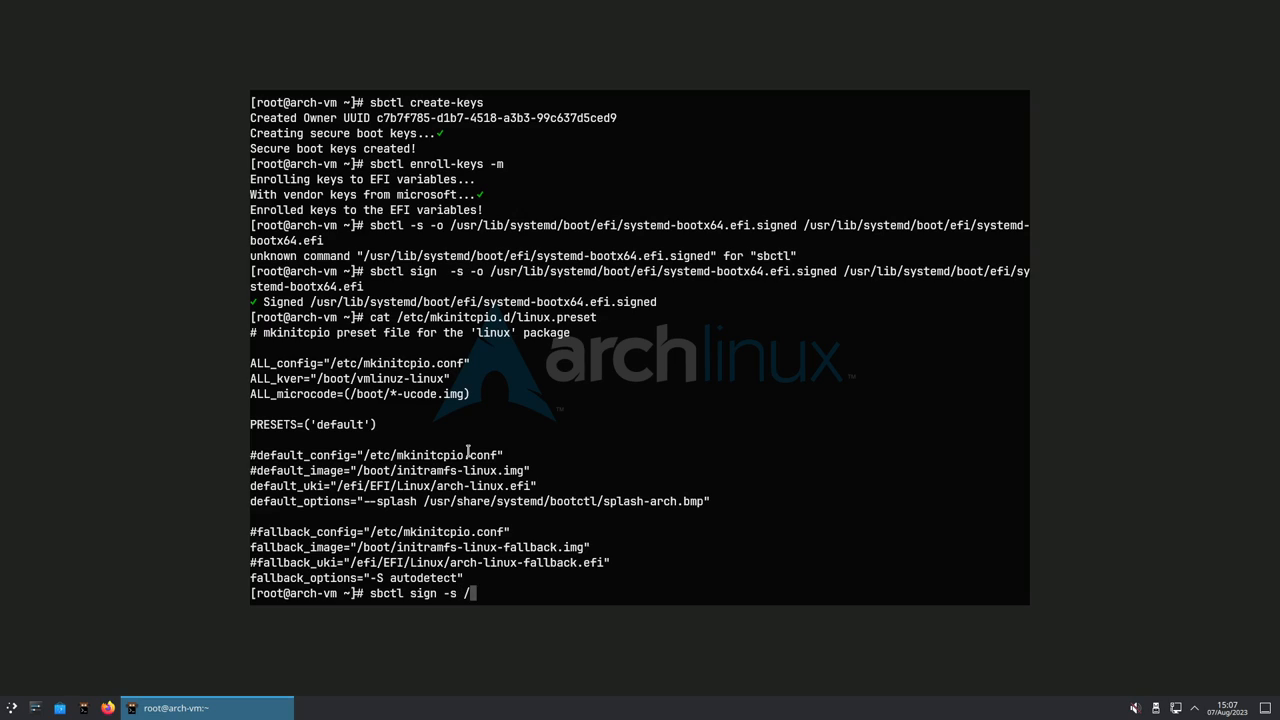
text(efi/EFI/L)
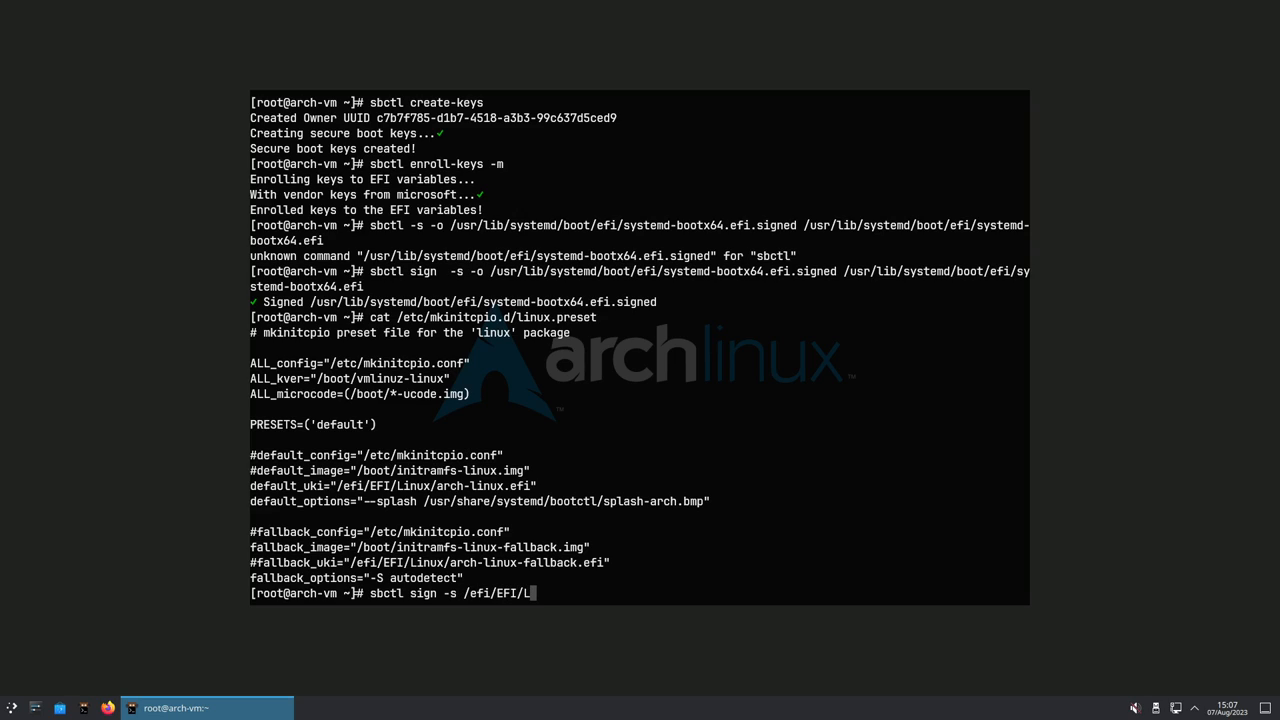
text(inux/arch-linux.efi)
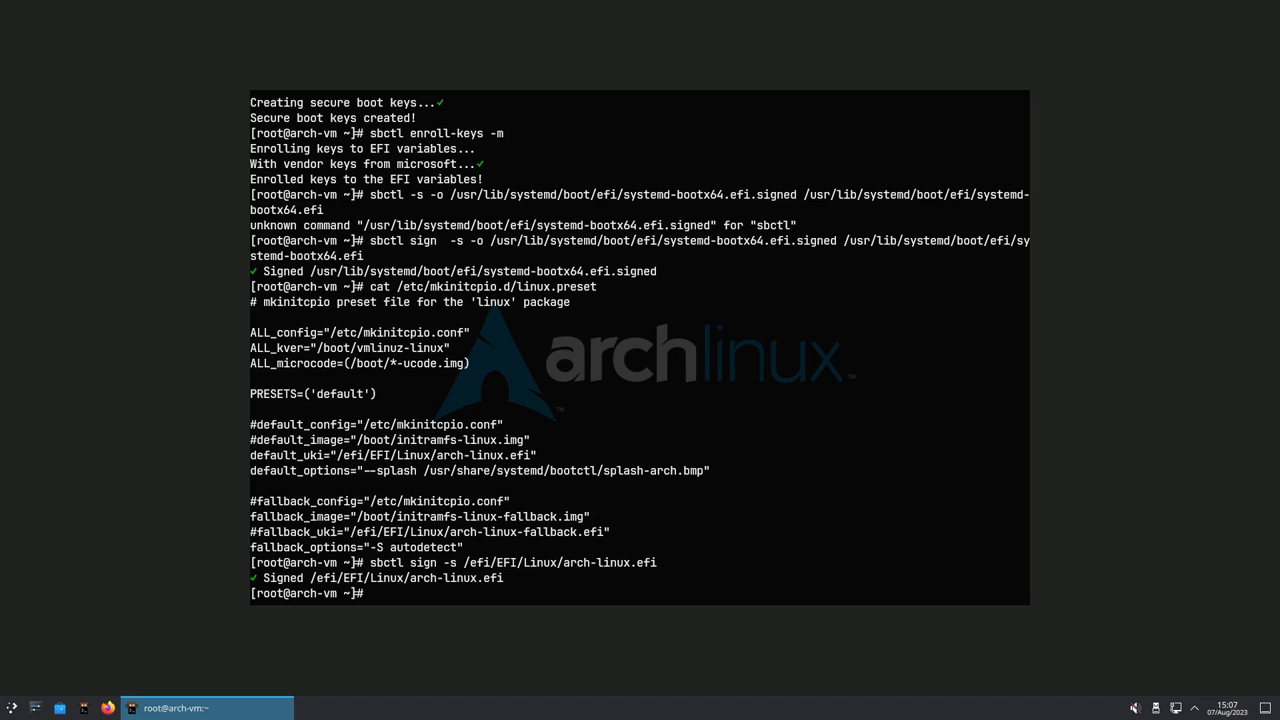
mouse_move(780, 392)
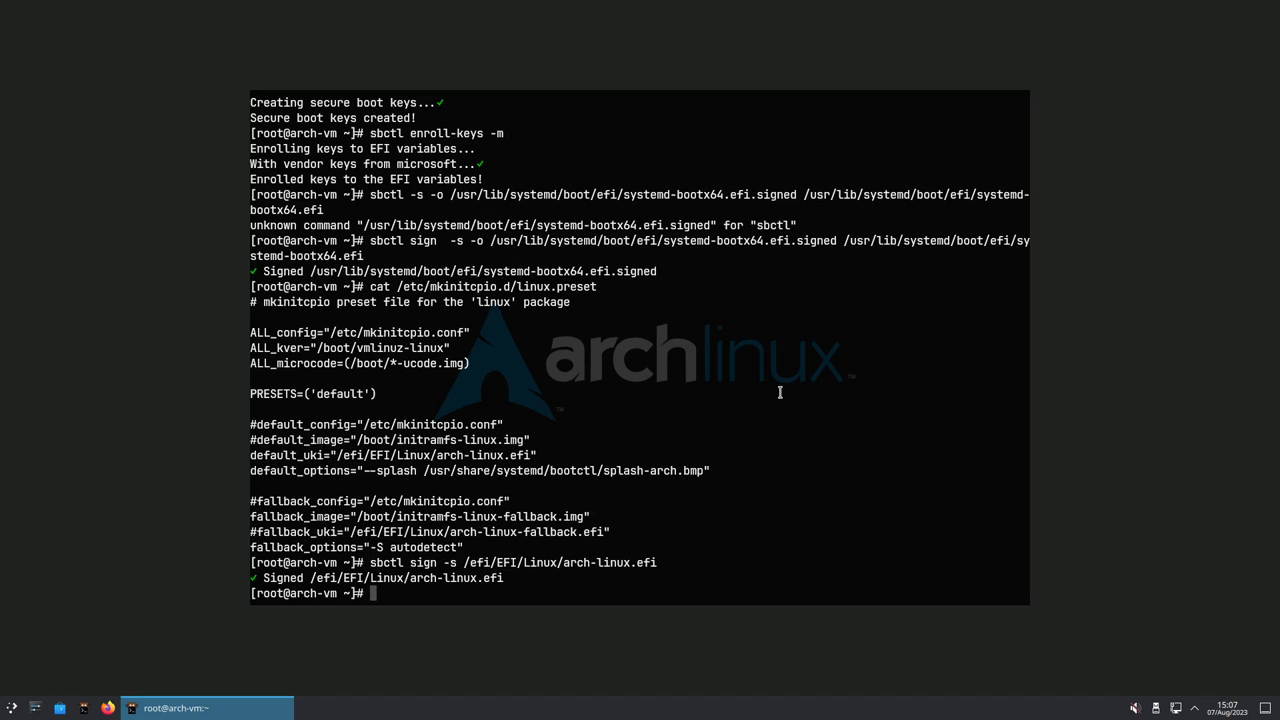
Install the signed loader with bootctl install and confirm with sbctl verify that all four images are signed.
text(bootctl install)
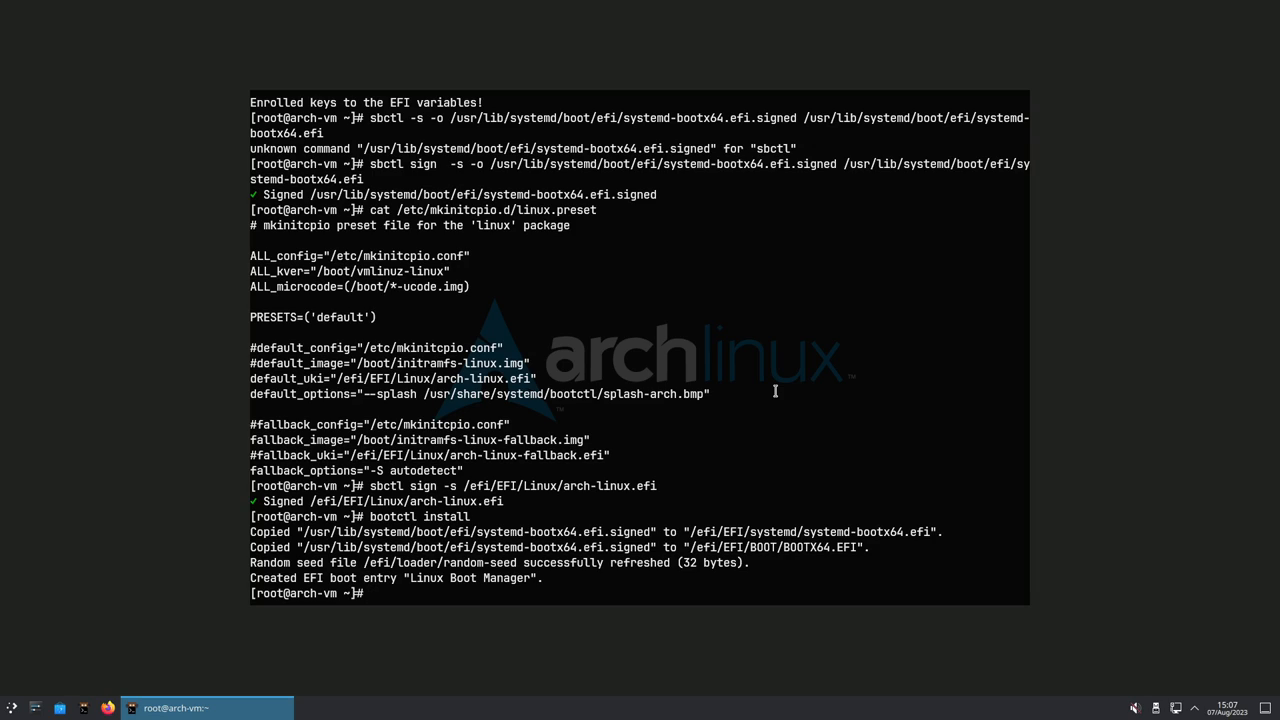
text(s)
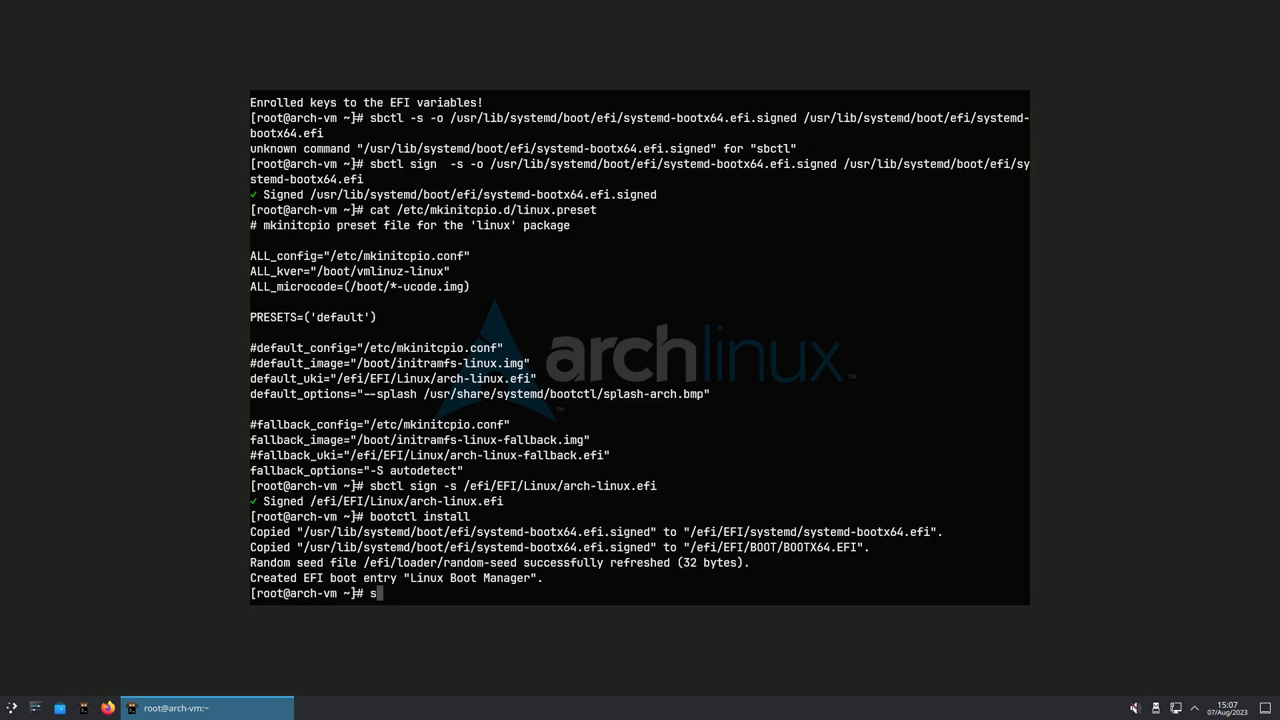
text(bctl)
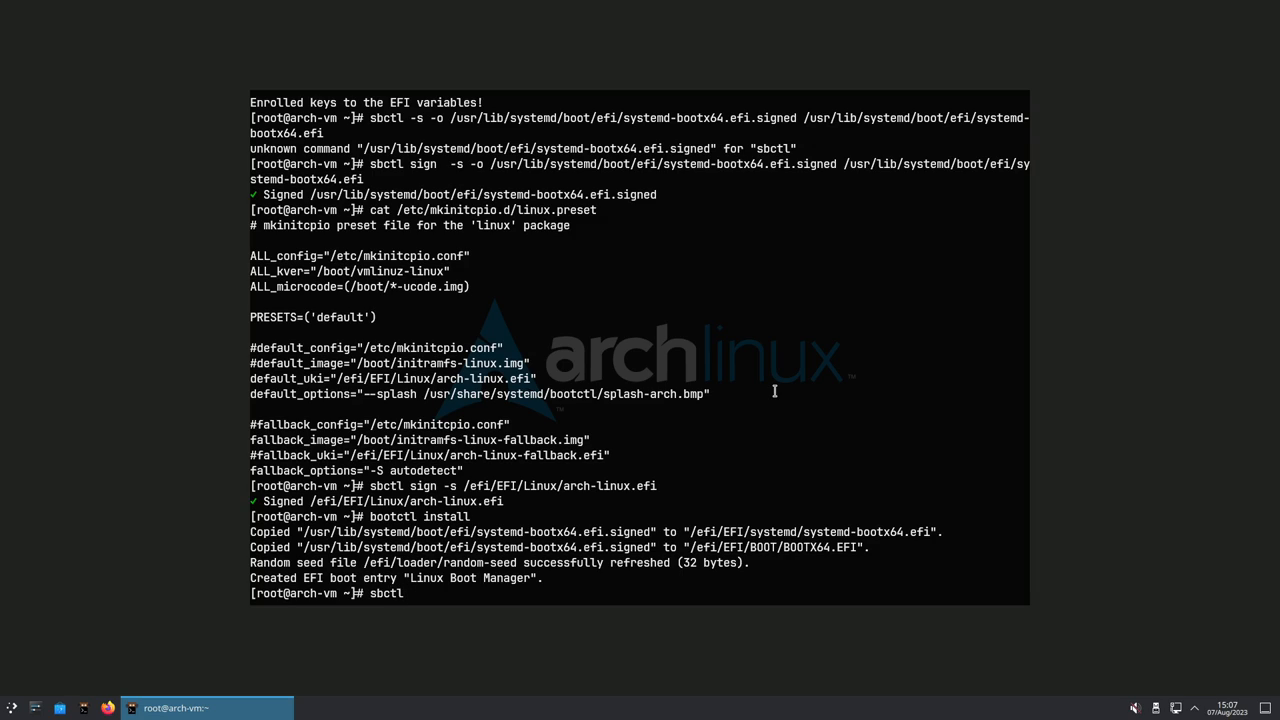
text(verify)
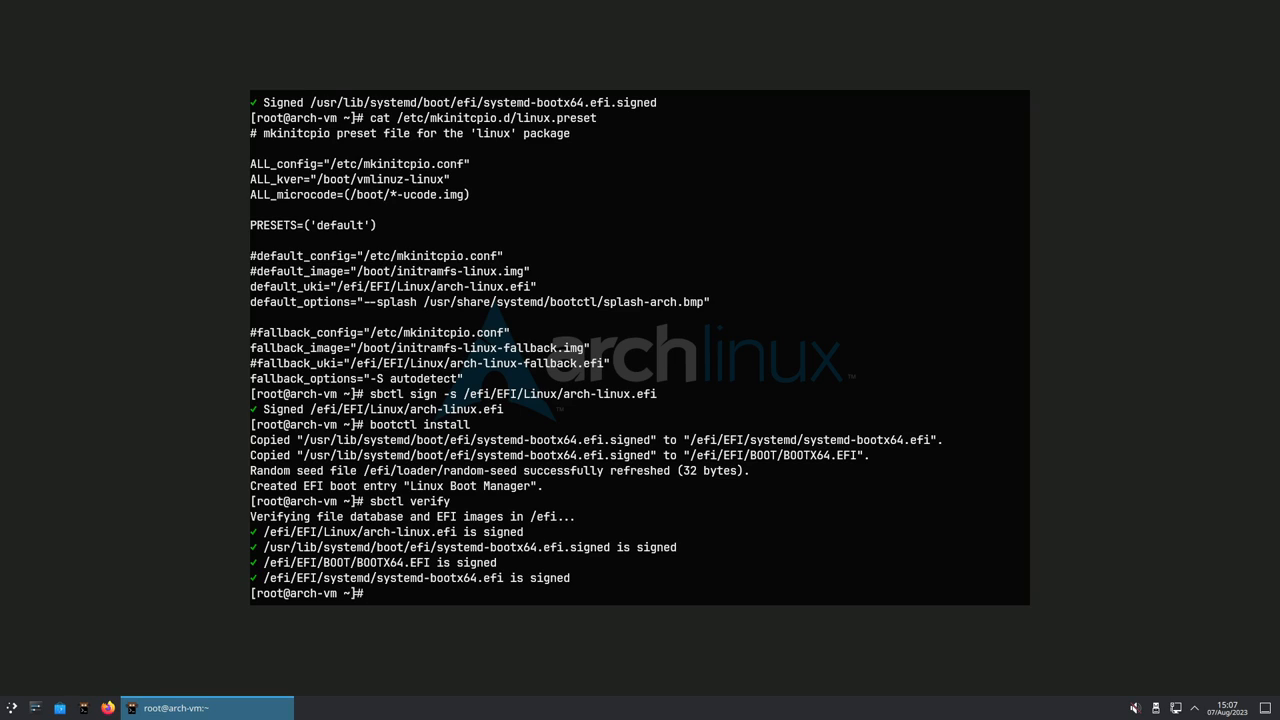
Reboot the machine and enter the password at the SDDM login screen to log back in.
text(r)
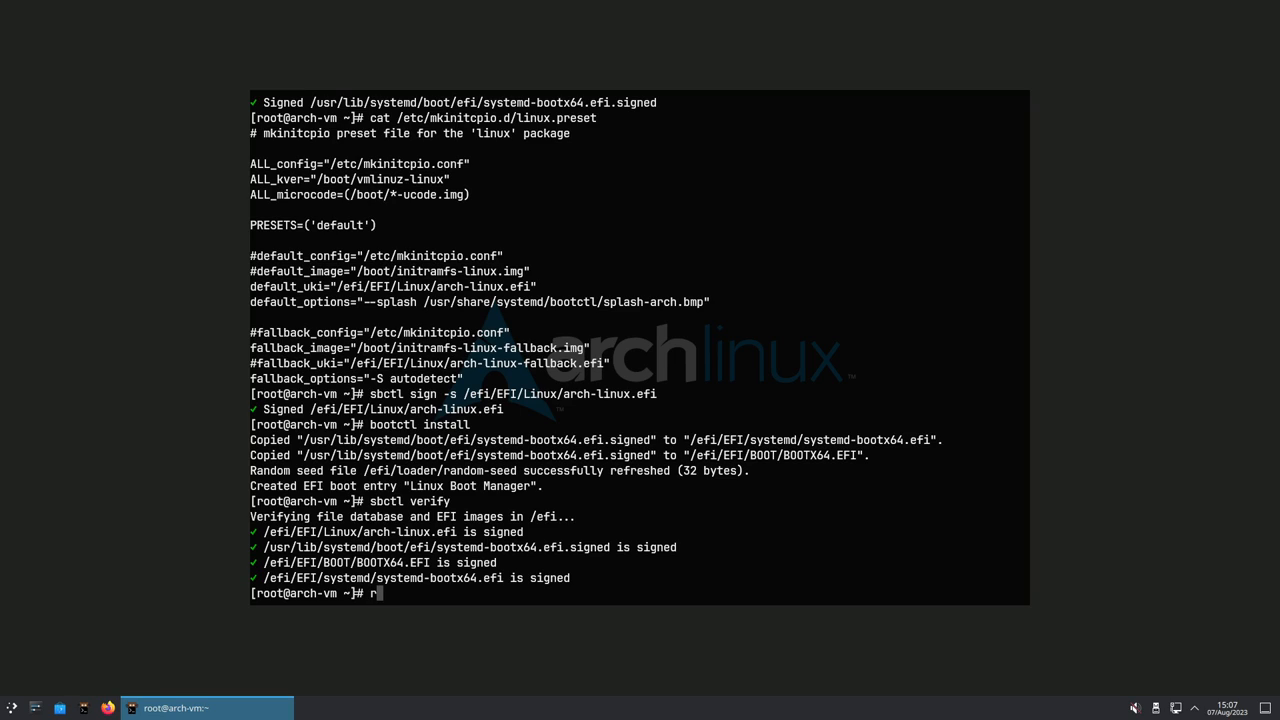
key(Return)
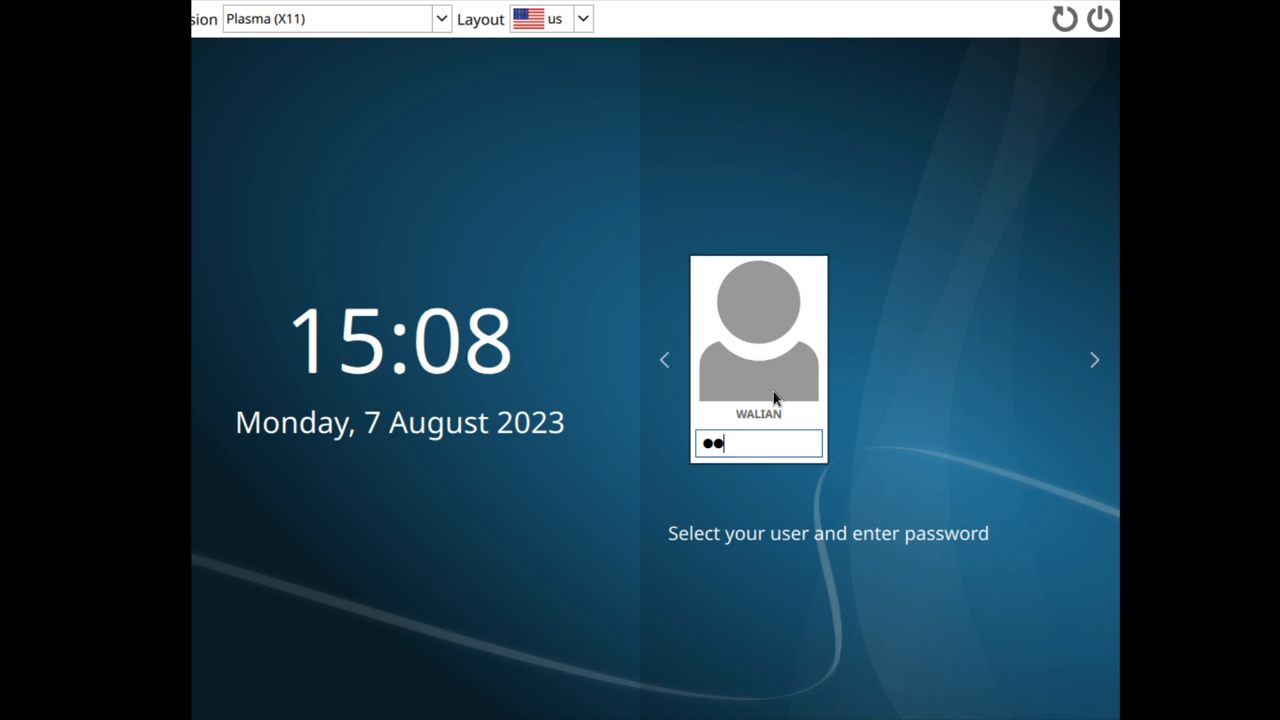
key(Return)
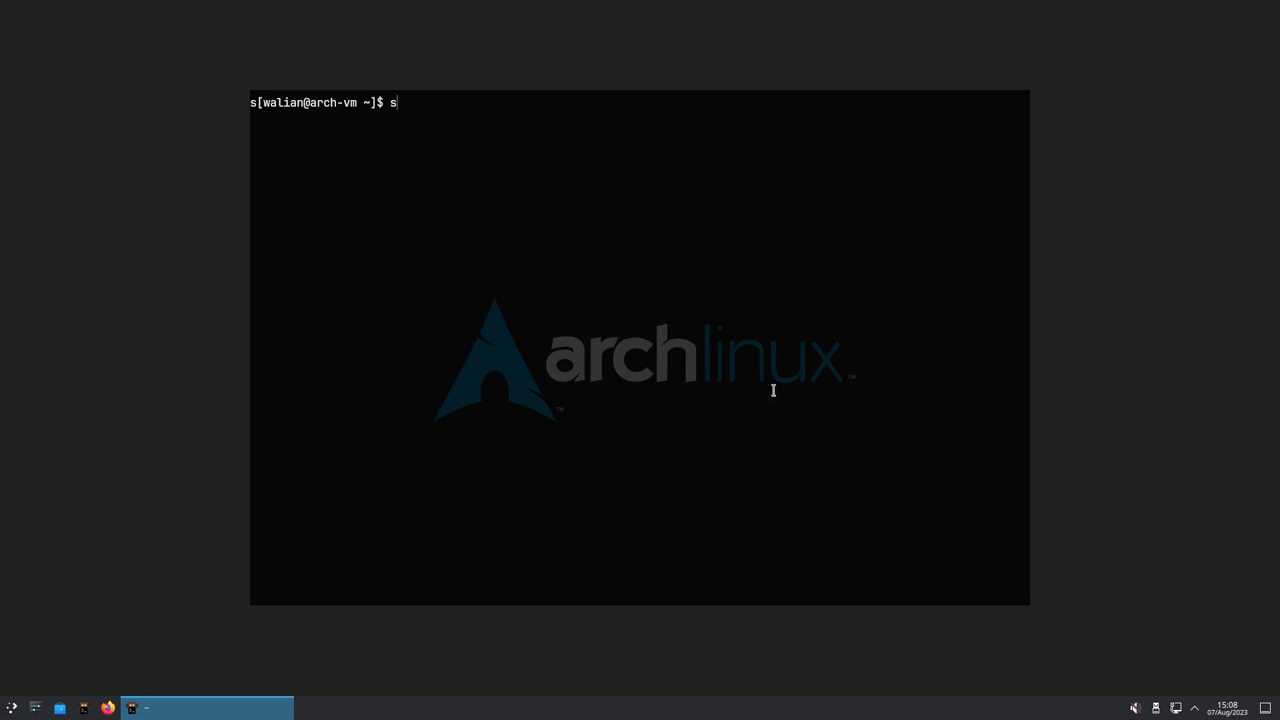
Run sbctl status to verify Setup Mode is disabled and Secure Boot is enabled.
text(bctl)
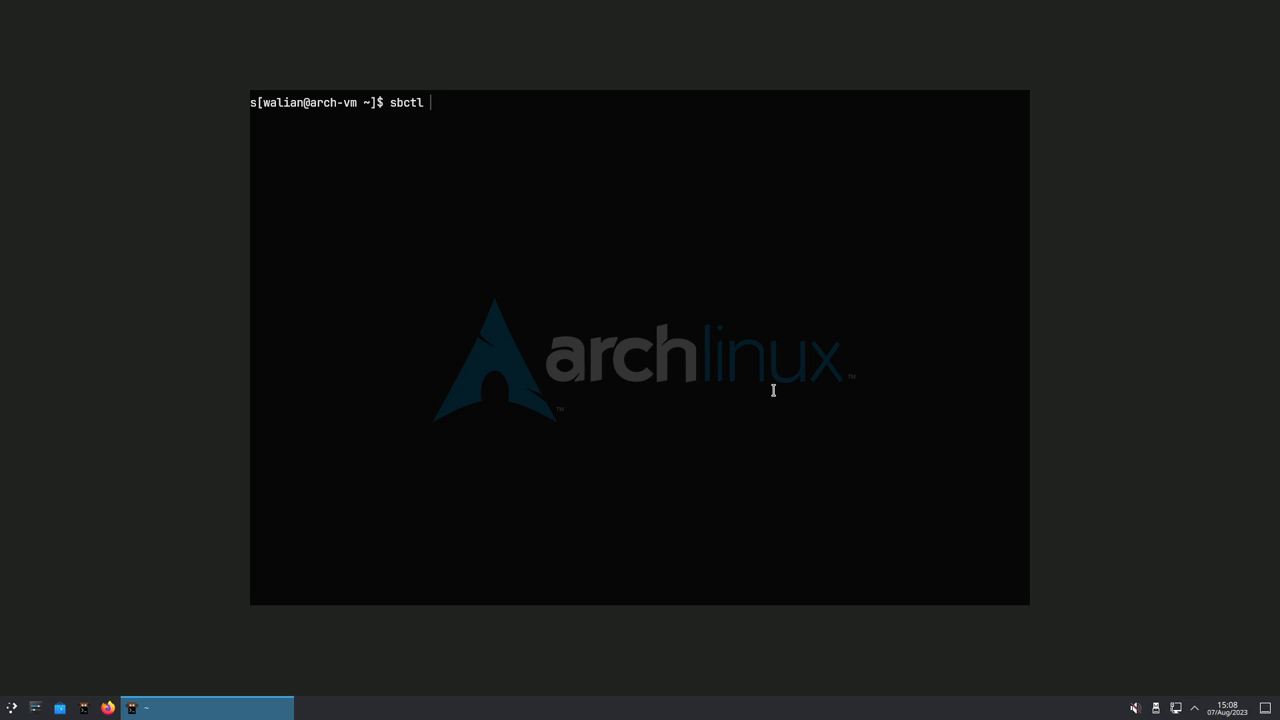
text(status)
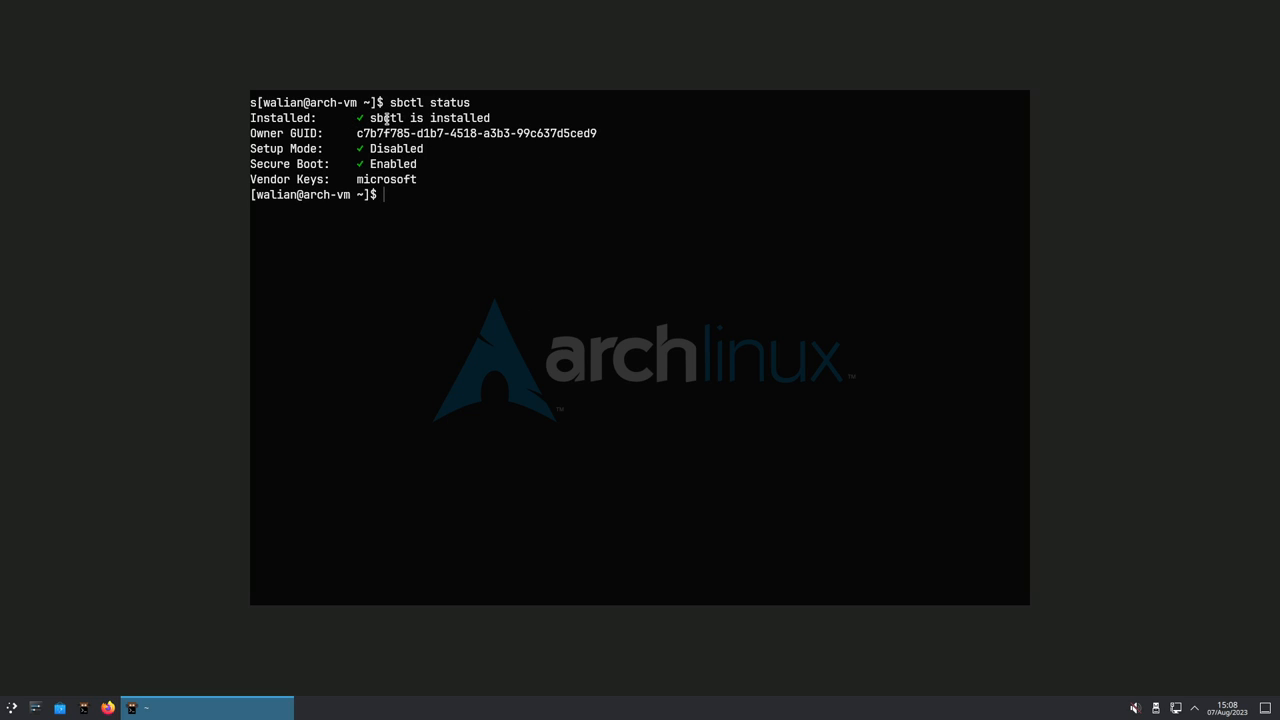
mouse_move(359, 147)
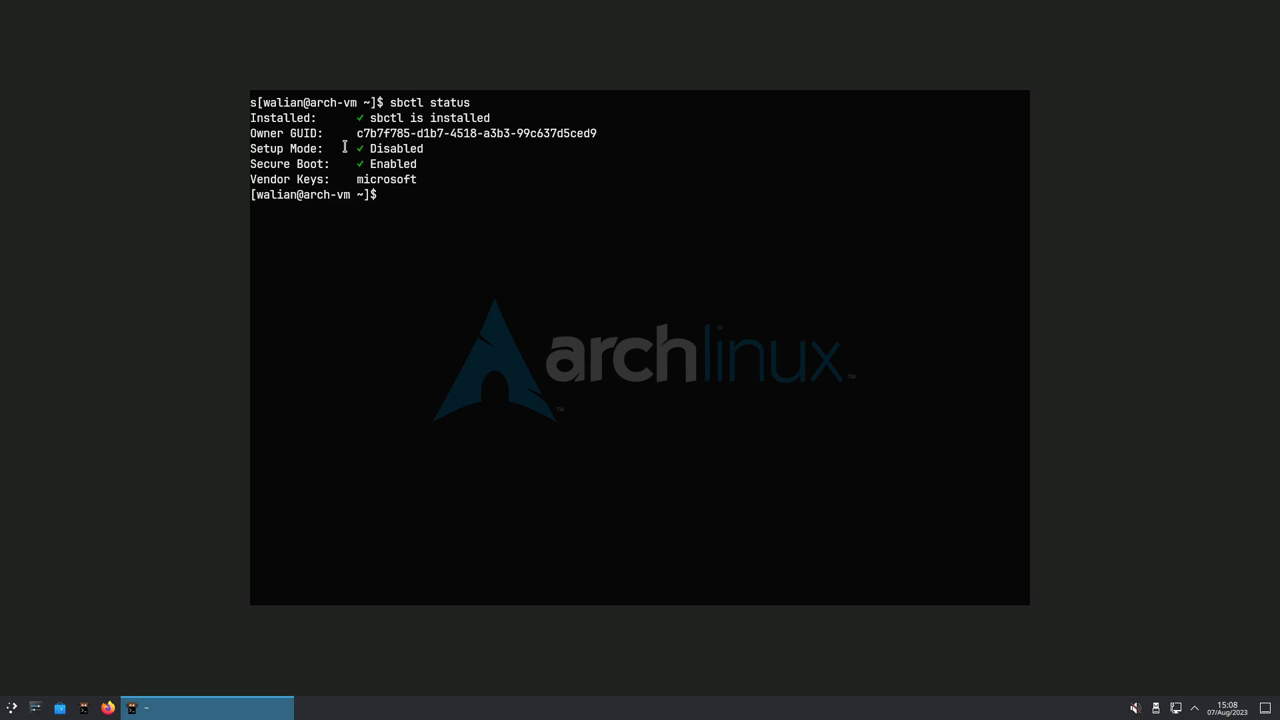
text(sudo padc)
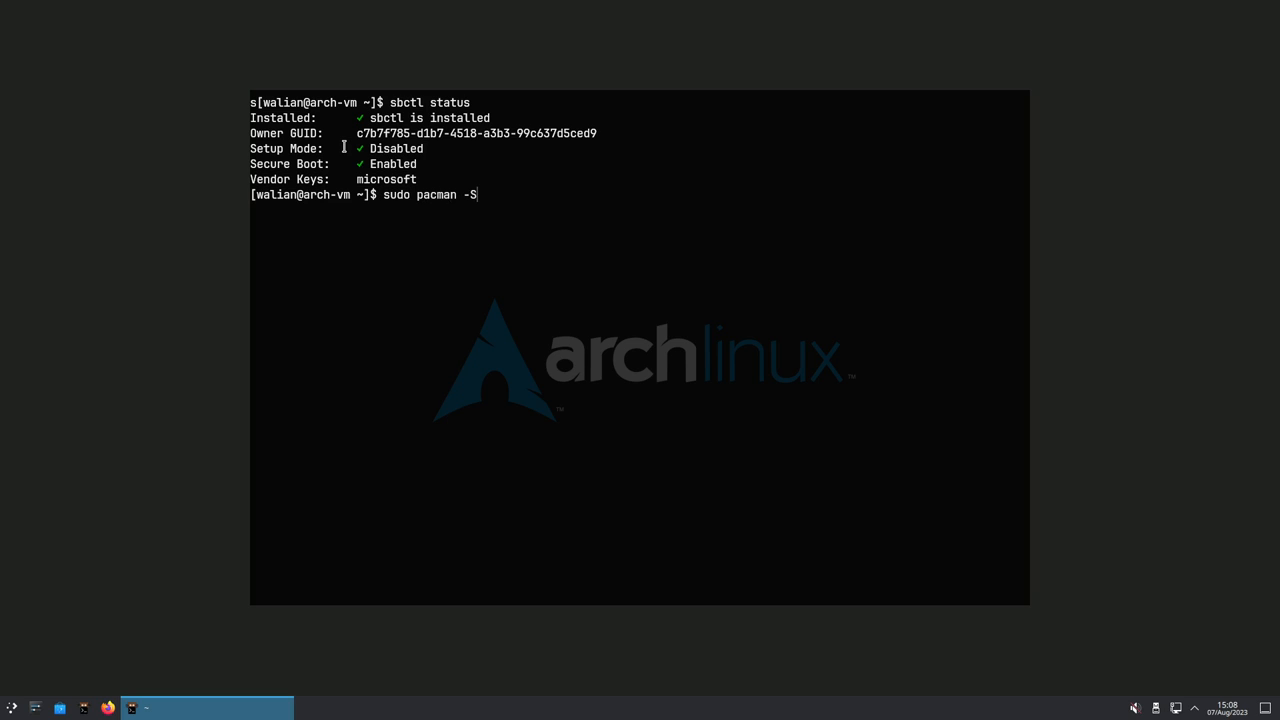
Reinstall the linux package and see sbctl's hook automatically re-sign arch-linux.efi.
text(linux)
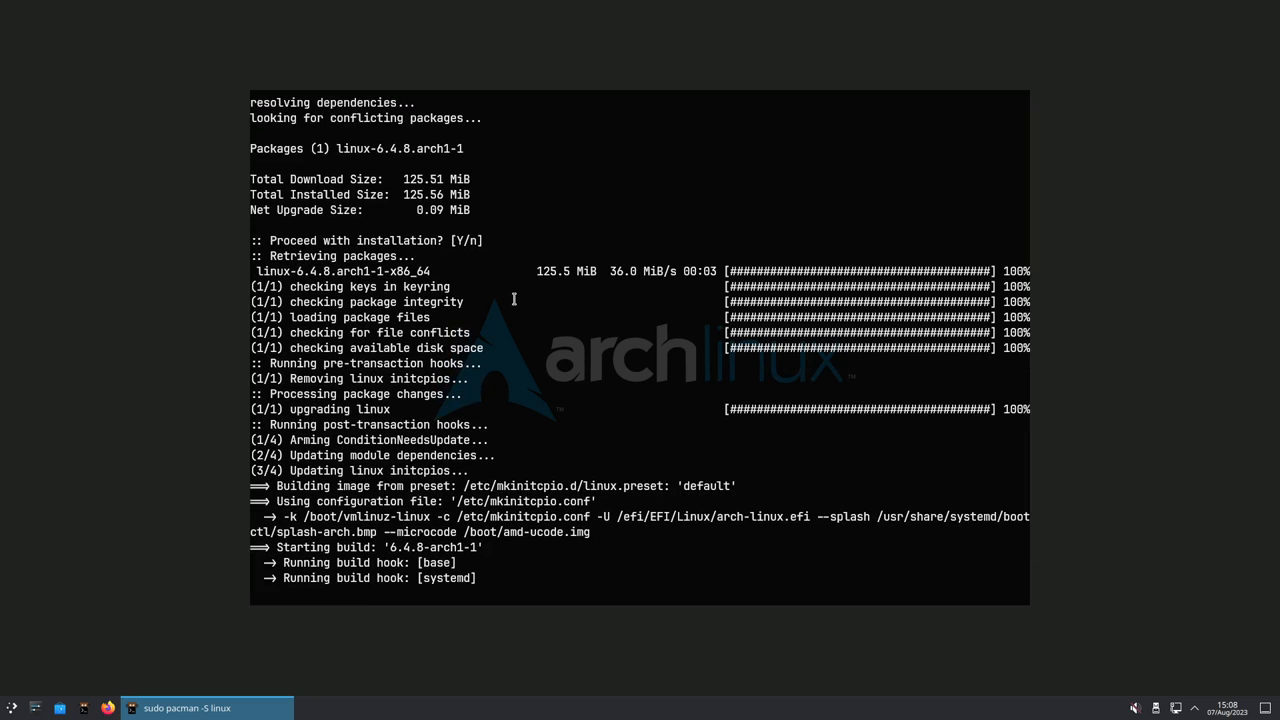
scroll(down, 3)
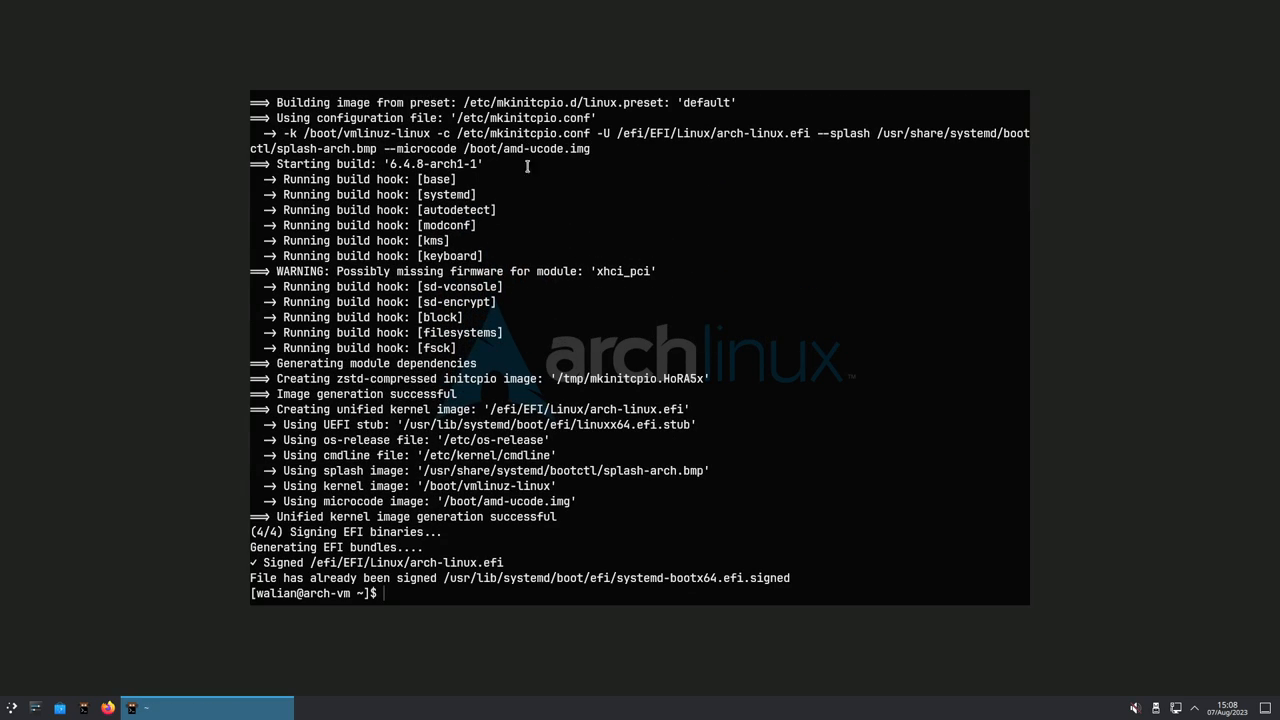
mouse_move(555, 412)
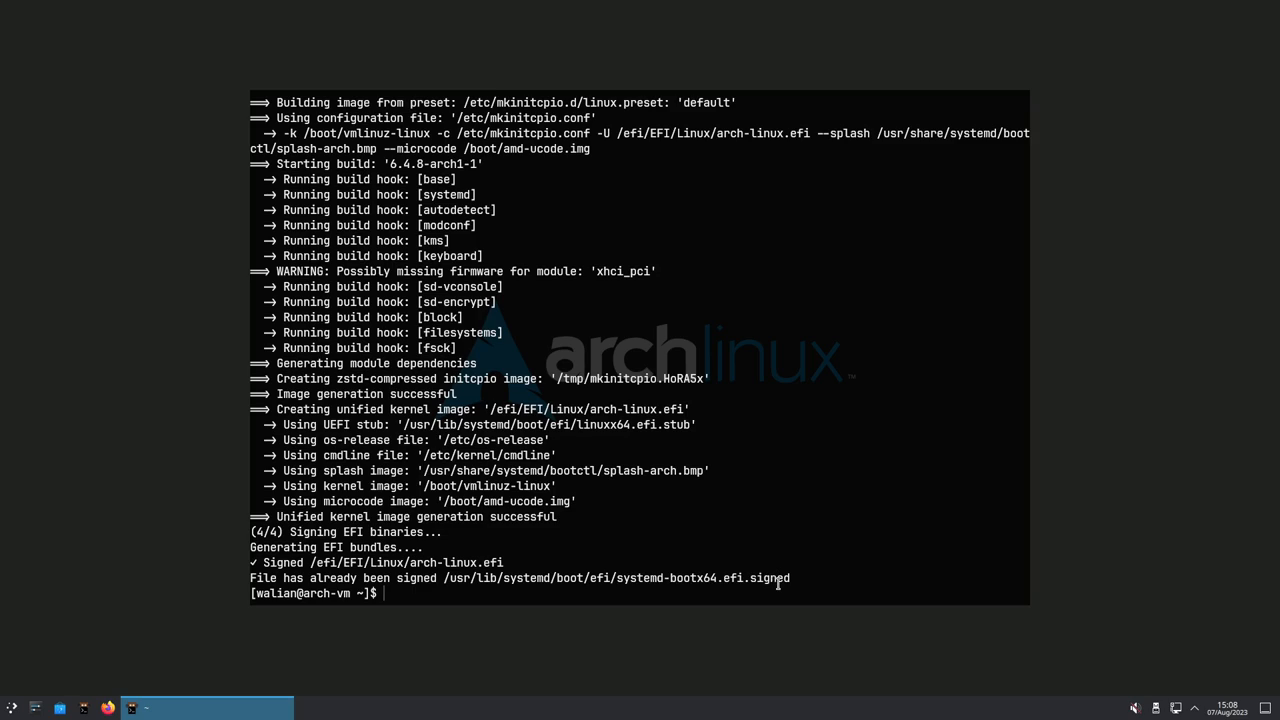
mouse_move(778, 583)
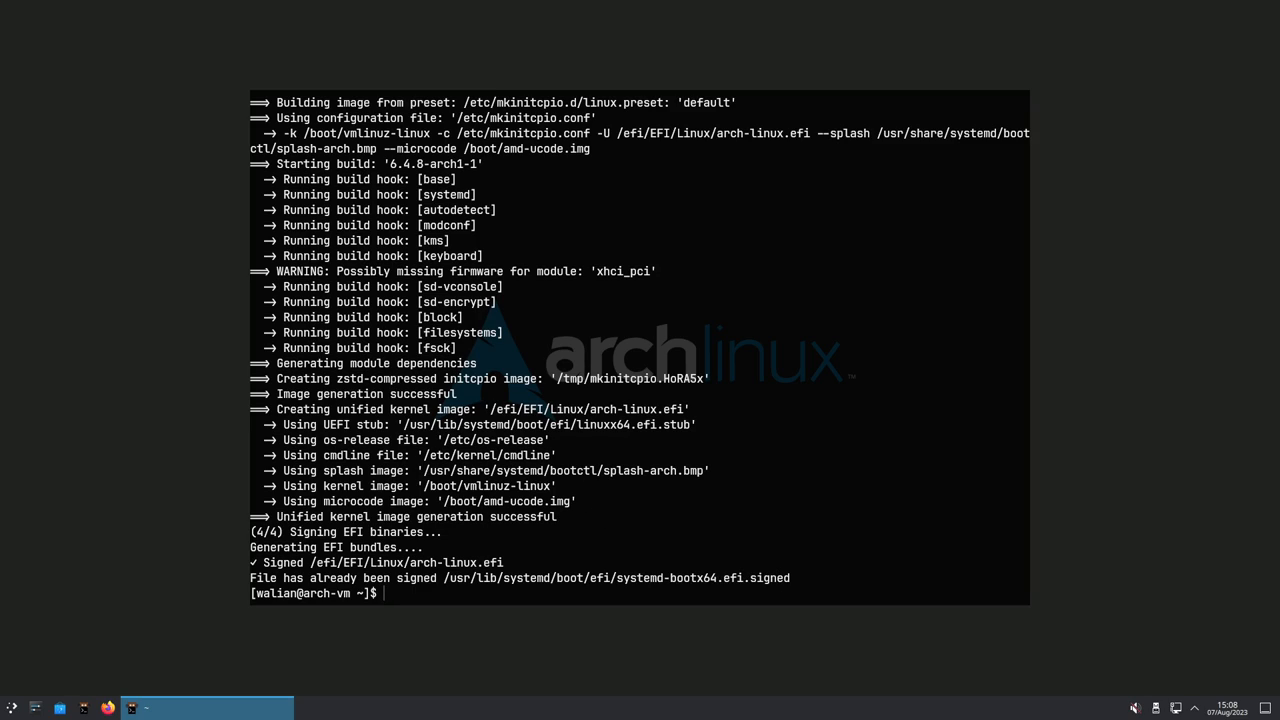